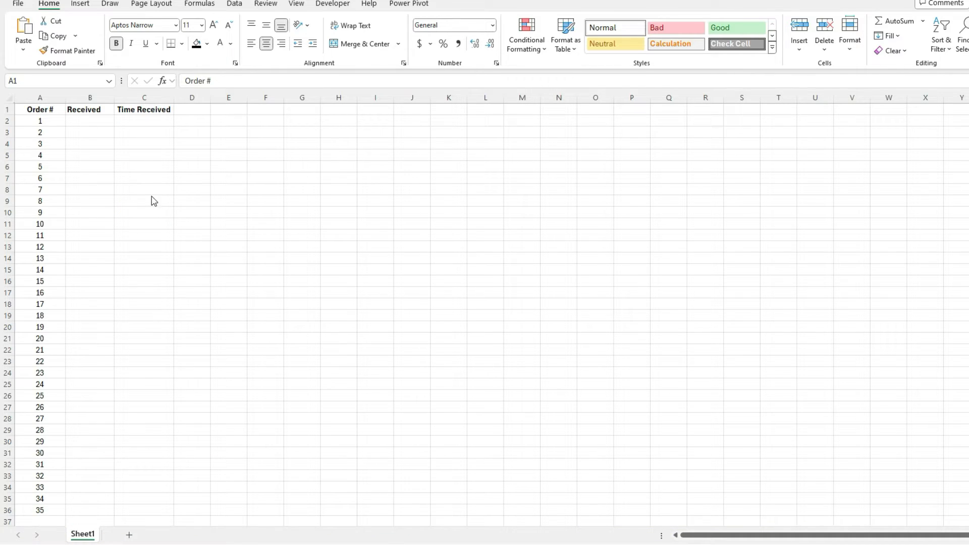
mouse_move(78, 184)
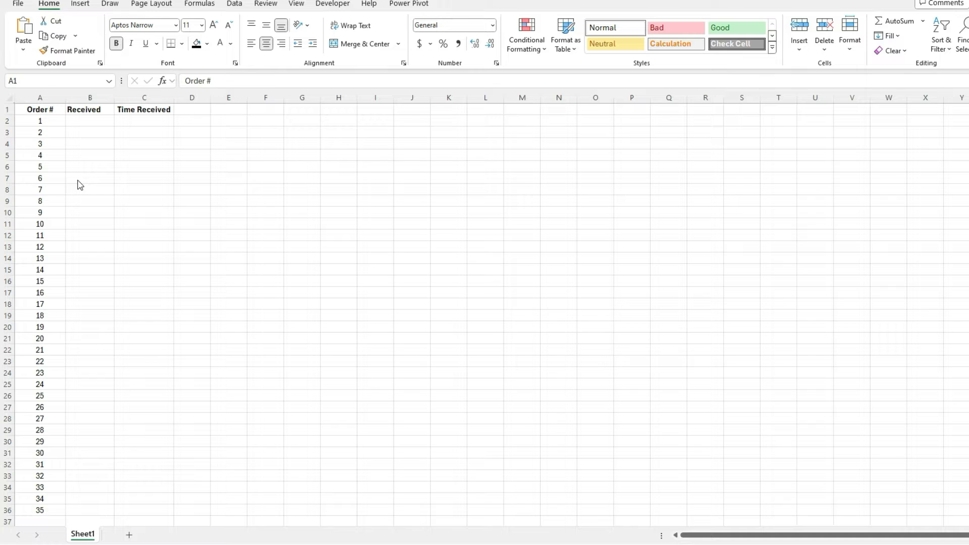
mouse_move(84, 180)
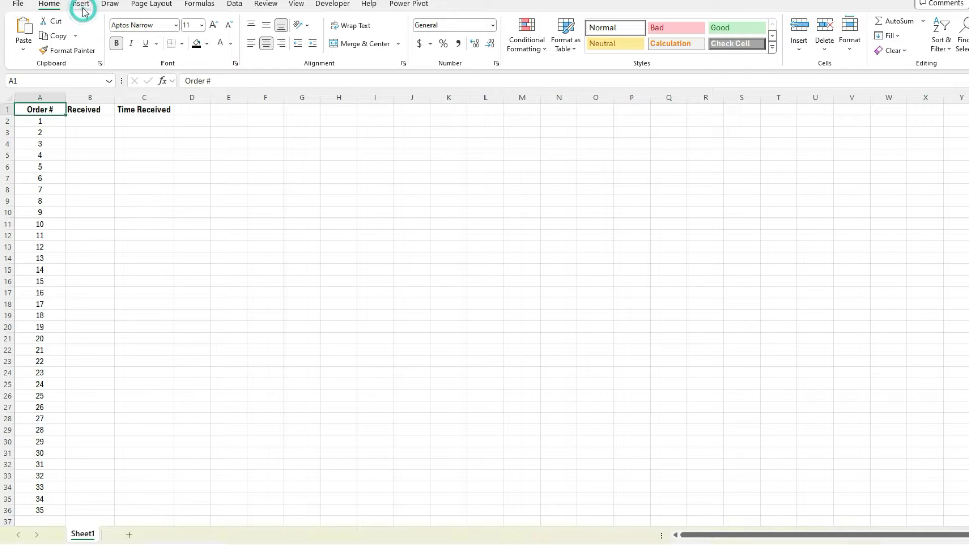
Show the Insert ribbon to prepare adding checkboxes to the Received cells B2:B36.
click(79, 4)
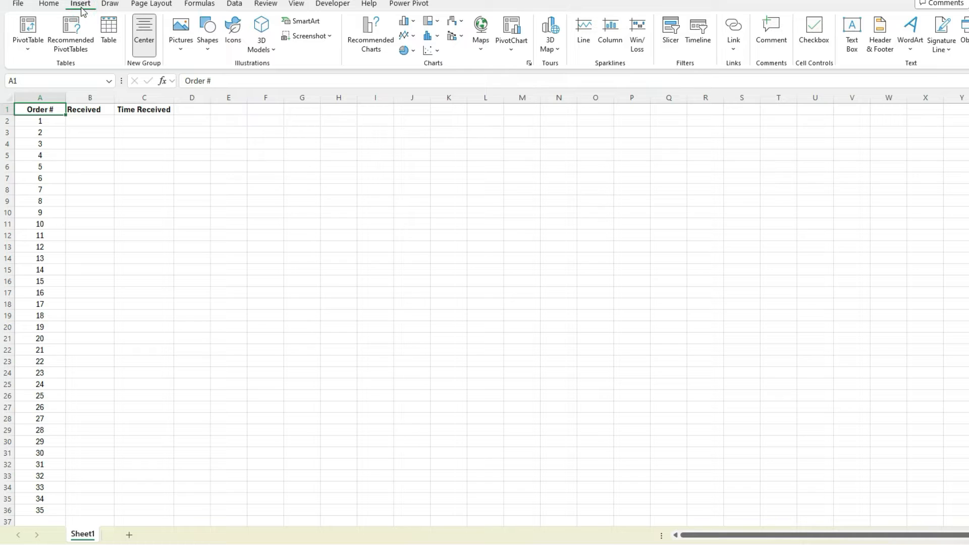
mouse_move(819, 70)
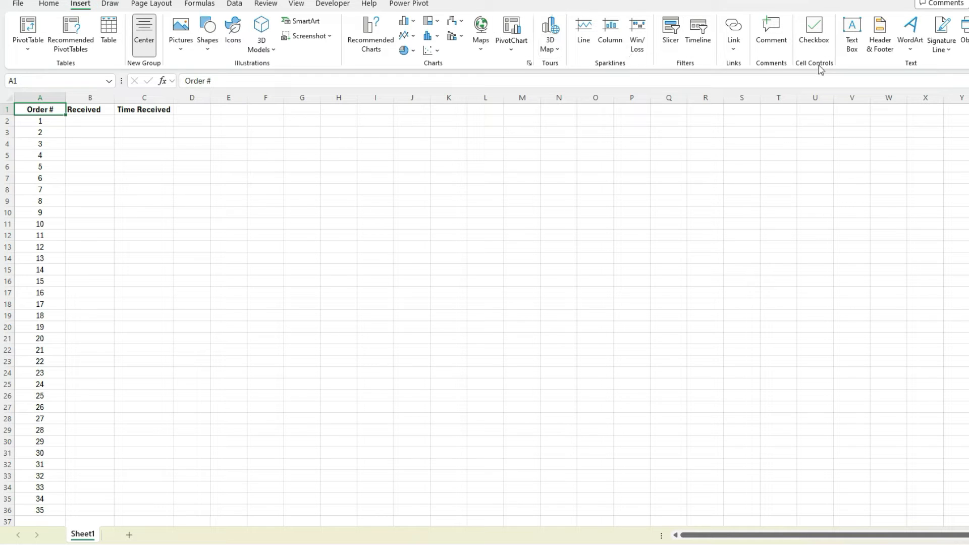
mouse_move(814, 28)
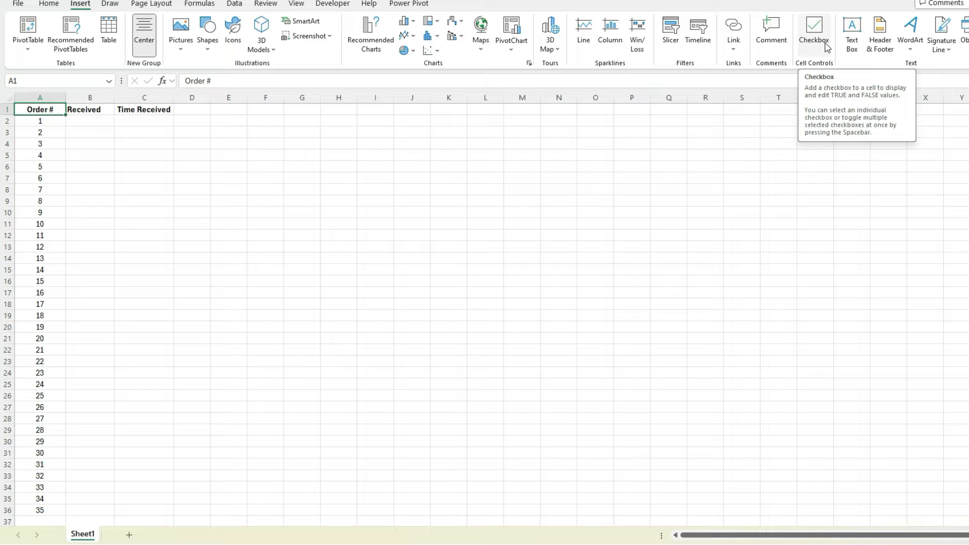
mouse_move(292, 139)
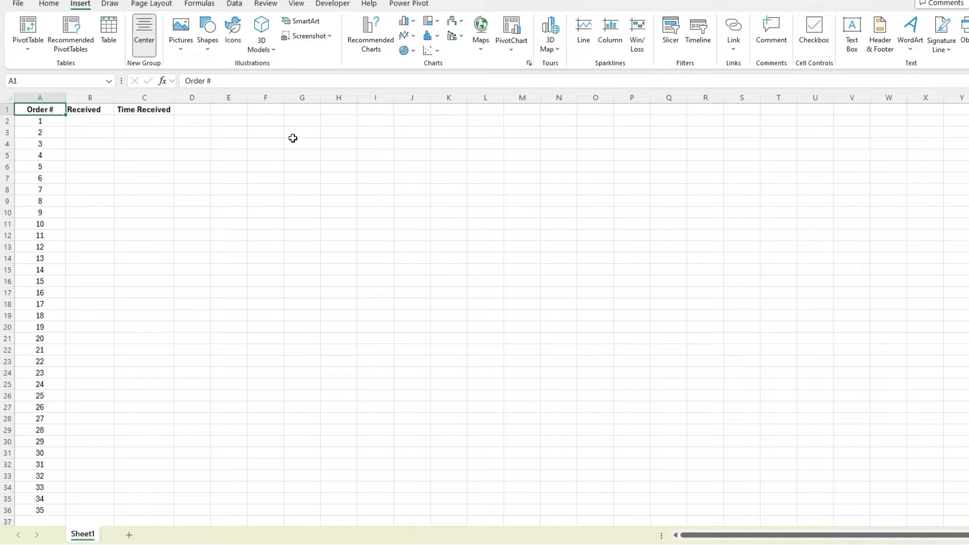
mouse_move(90, 118)
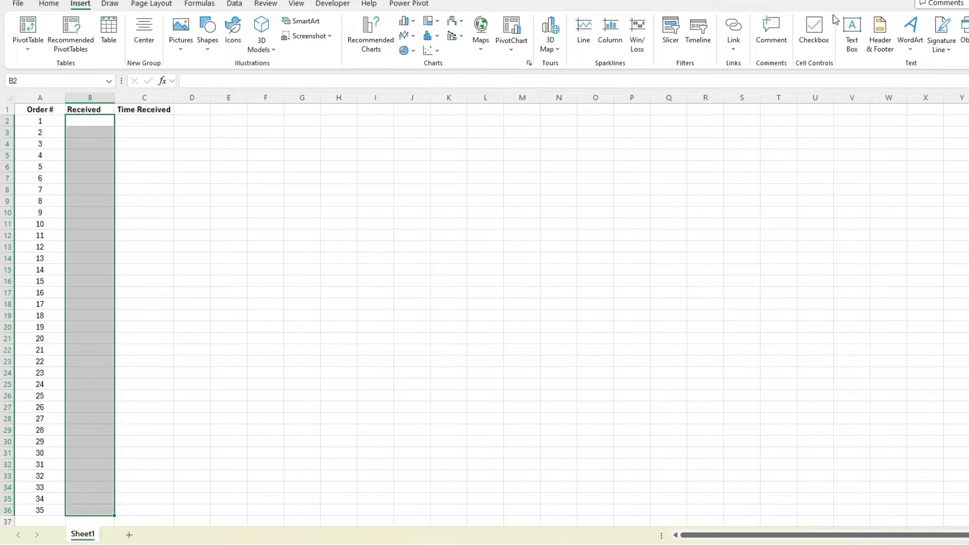
Insert checkboxes in Received for orders 1–35, tick orders 1–3, and select C2.
click(814, 28)
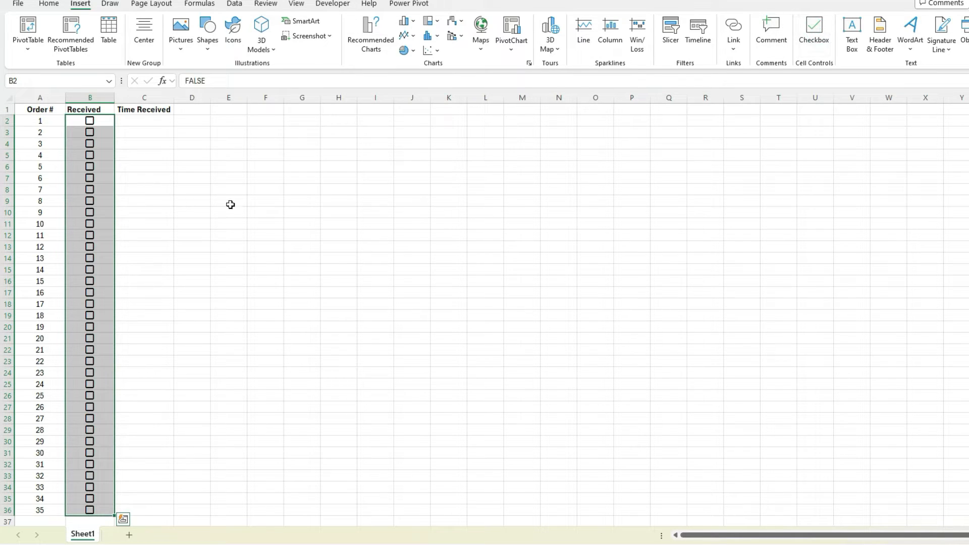
mouse_move(134, 119)
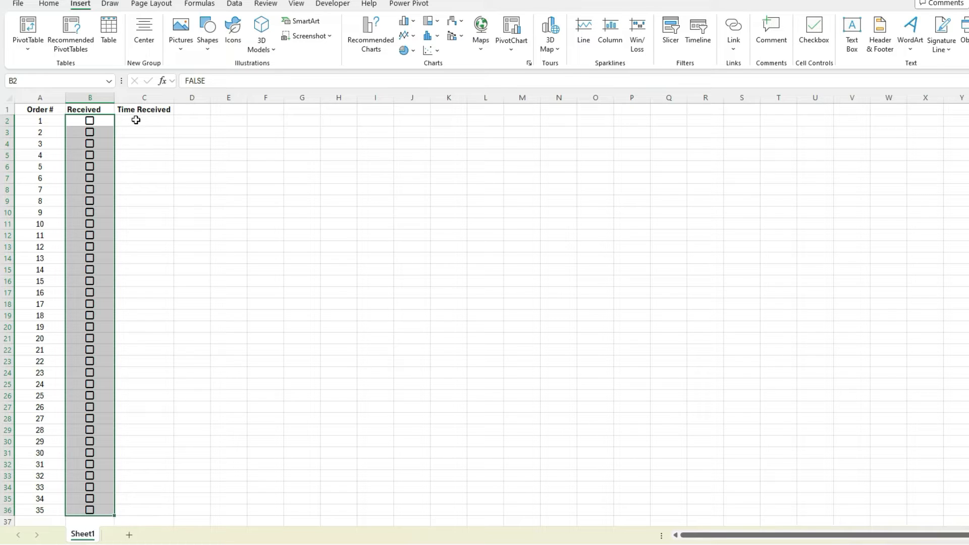
click(143, 121)
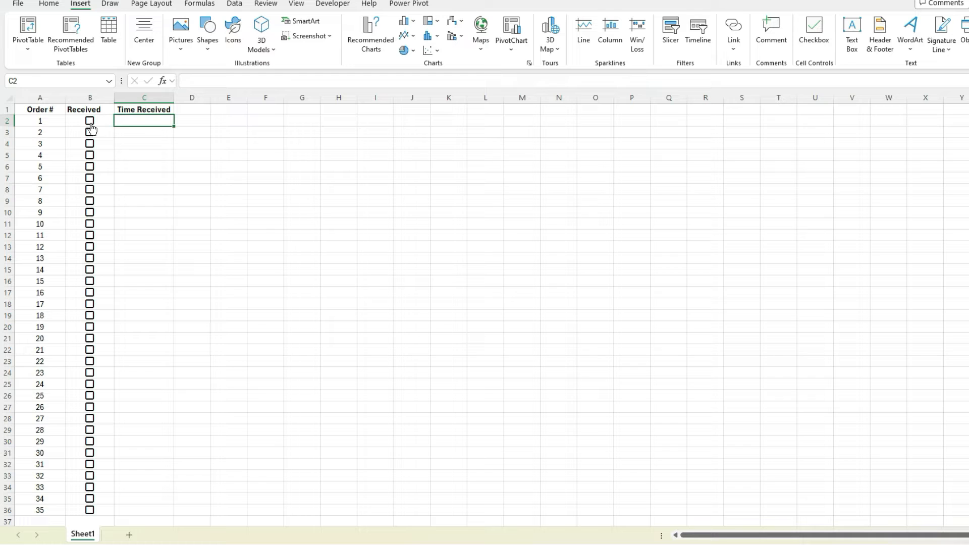
click(90, 120)
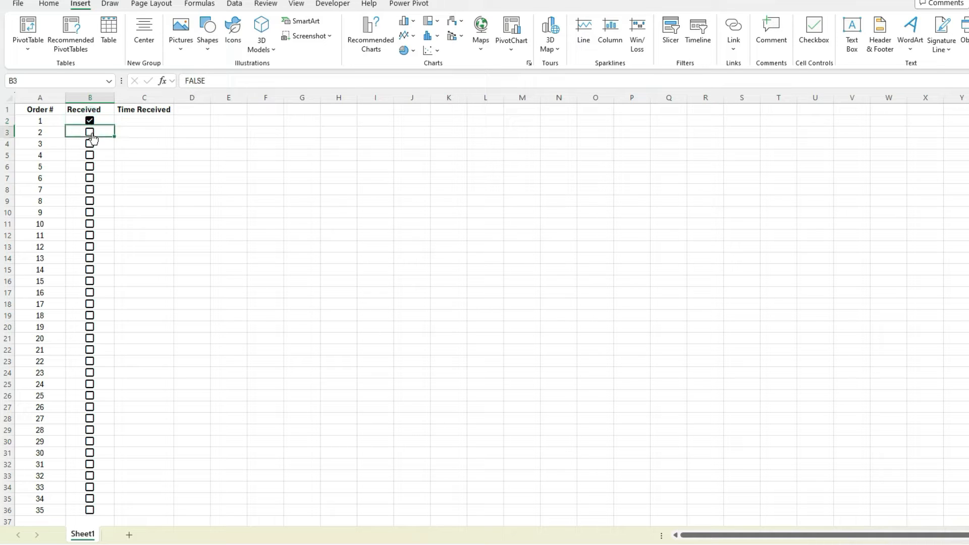
click(90, 132)
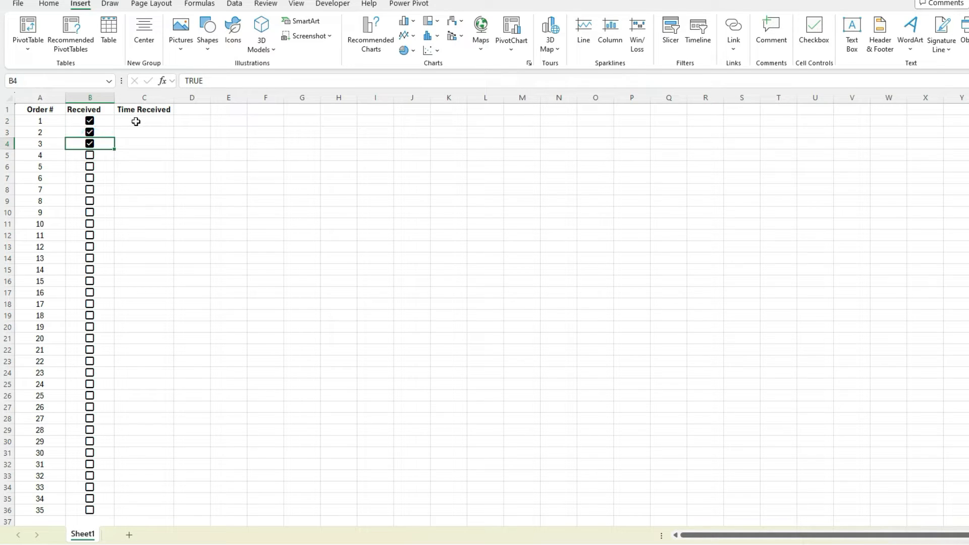
click(143, 120)
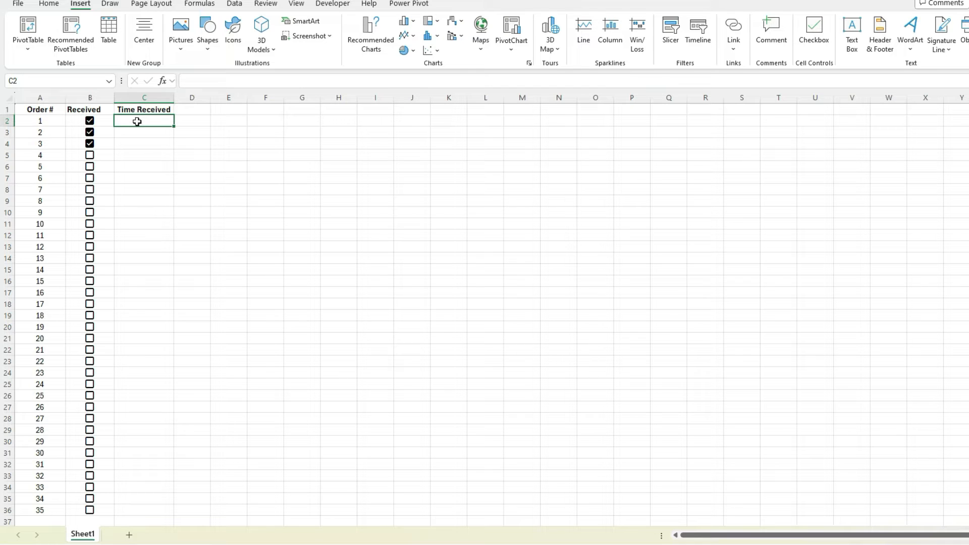
Enter =IF(B2,"Received","Not Received") in C2 referencing order 1's checkbox.
text(=of)
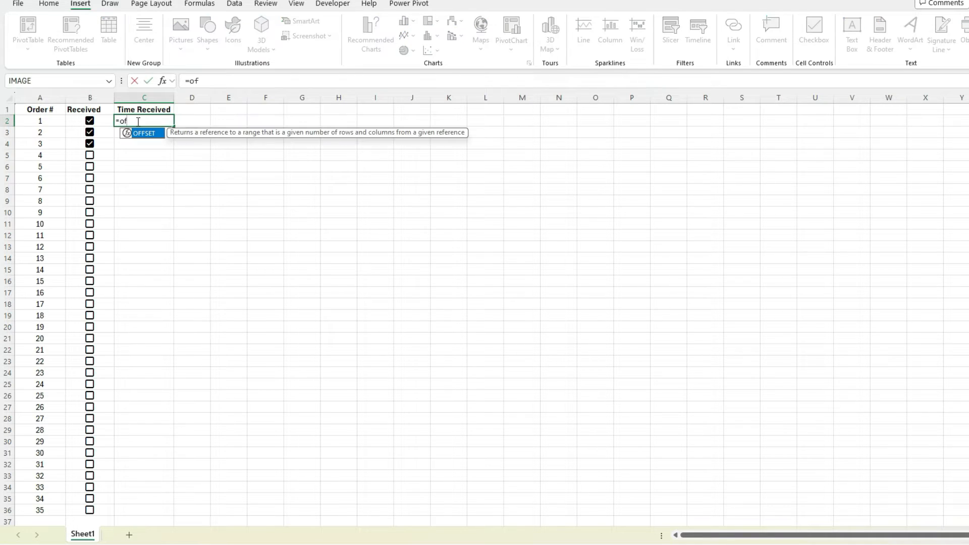
text(if()
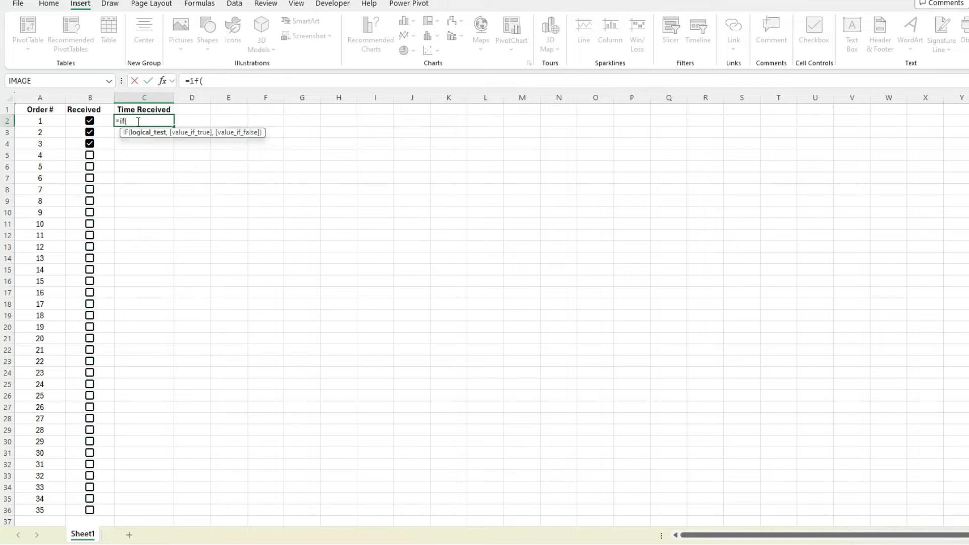
click(90, 120)
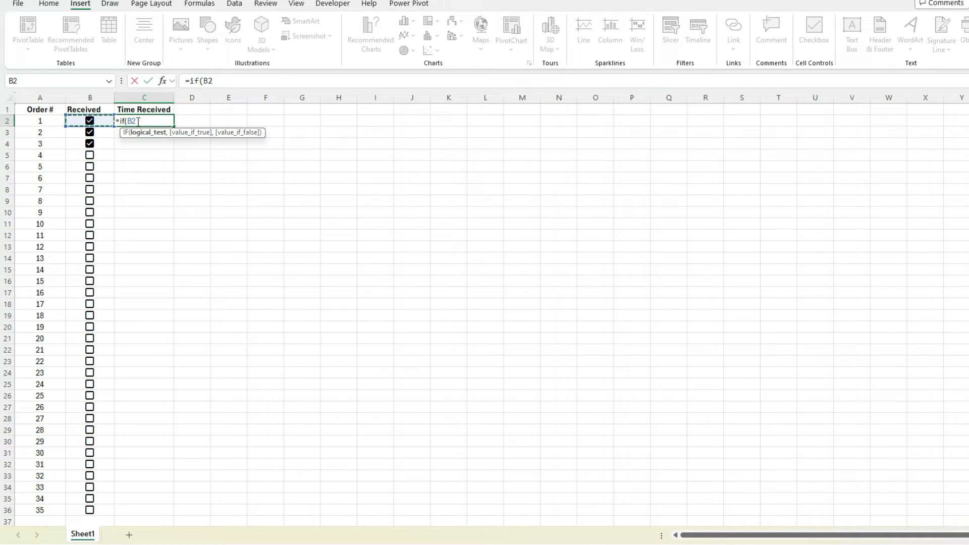
text(,)
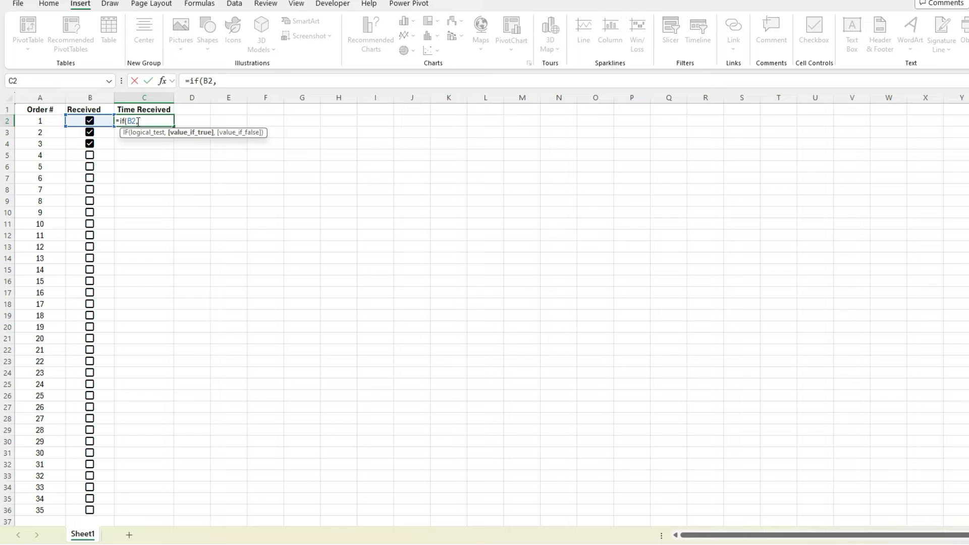
text("Received")
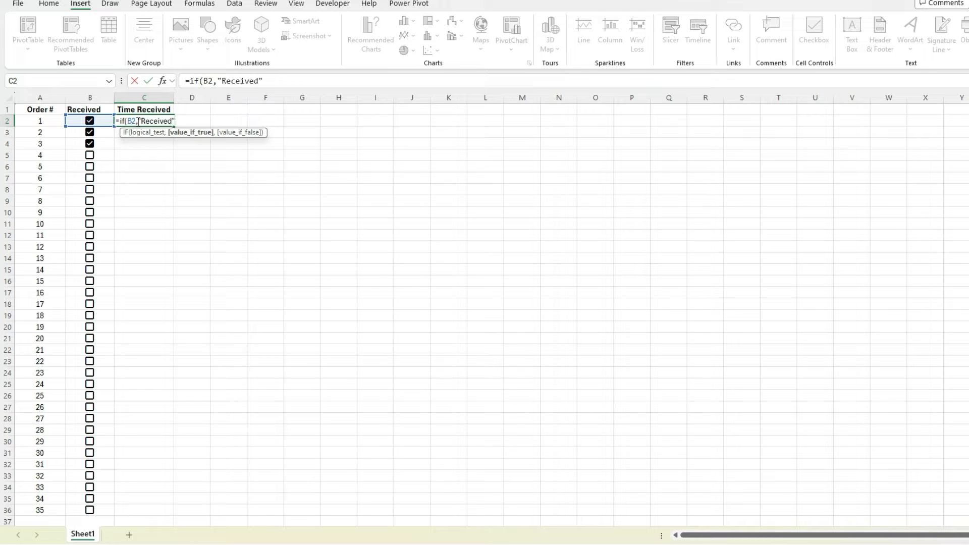
text(,"Not Receive)
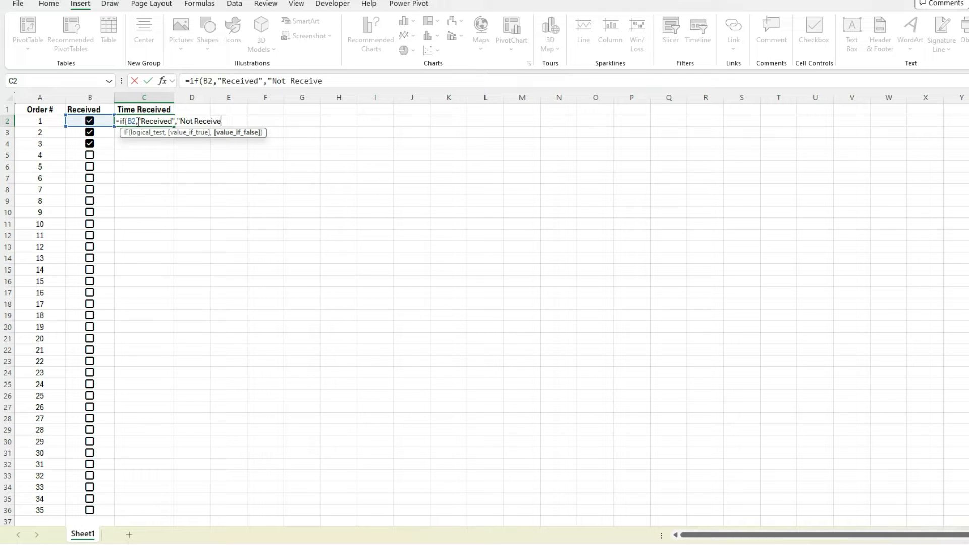
text(d"))
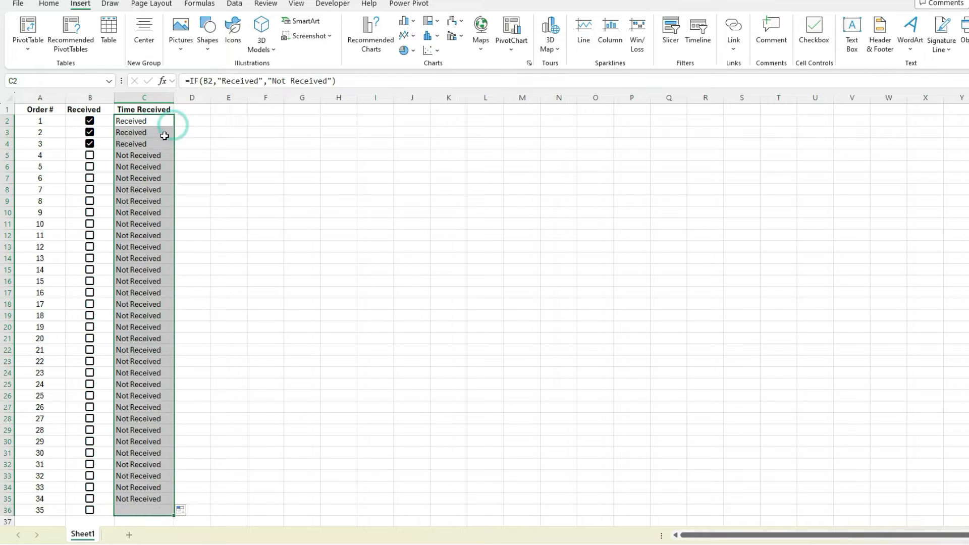
Fill the Received/Not Received status formula down through order 35.
click(90, 177)
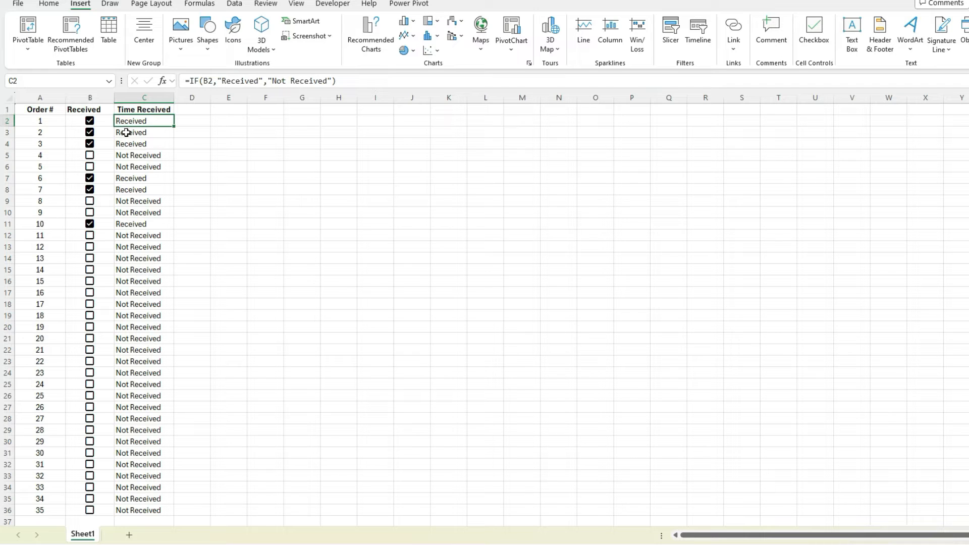
mouse_move(144, 498)
text(=if(B2)
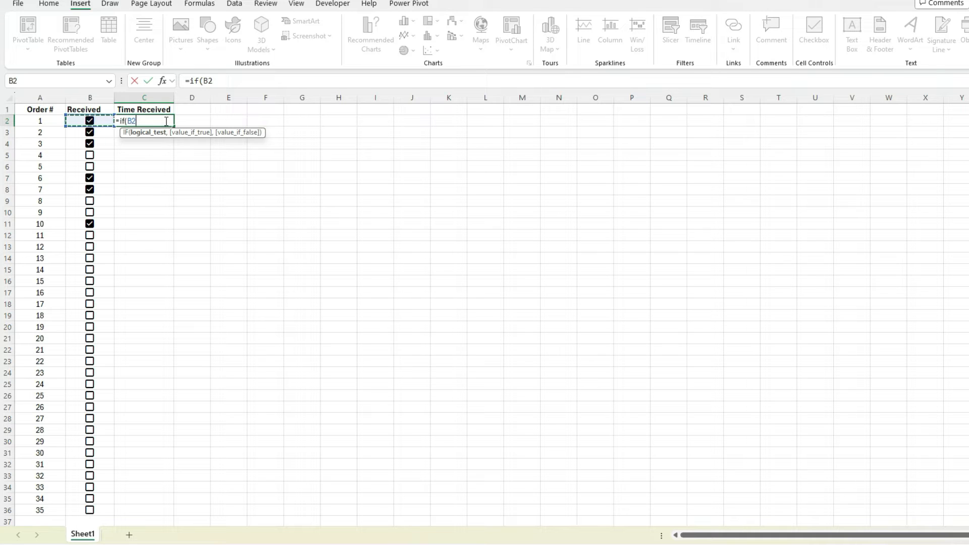
Complete C2's nested timestamp formula =if(B2,if(C2="",now(),C2),"").
text(,)
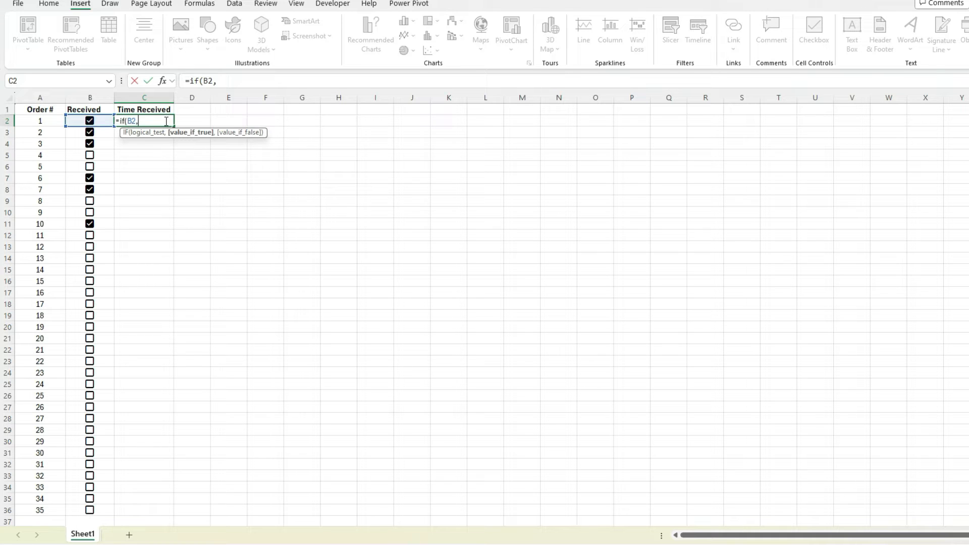
text(if)
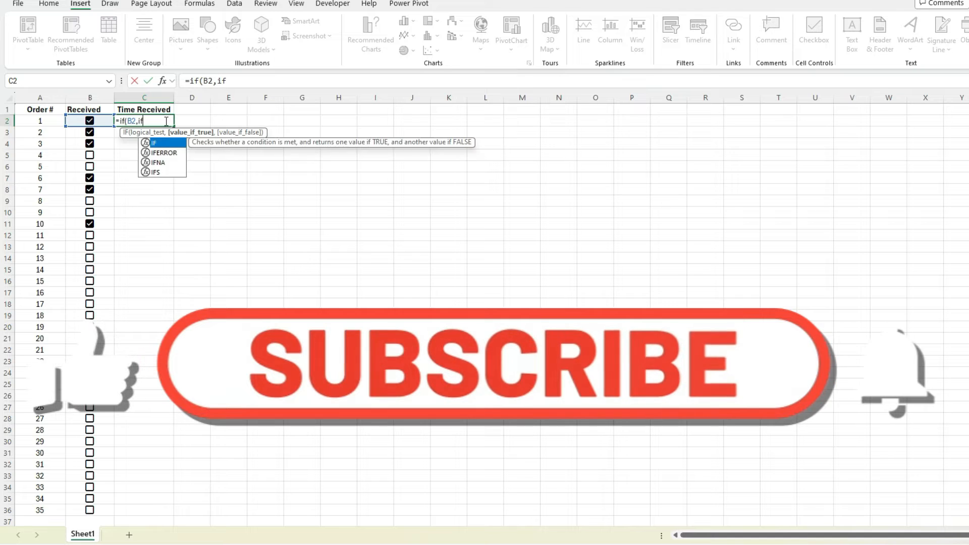
text(C)
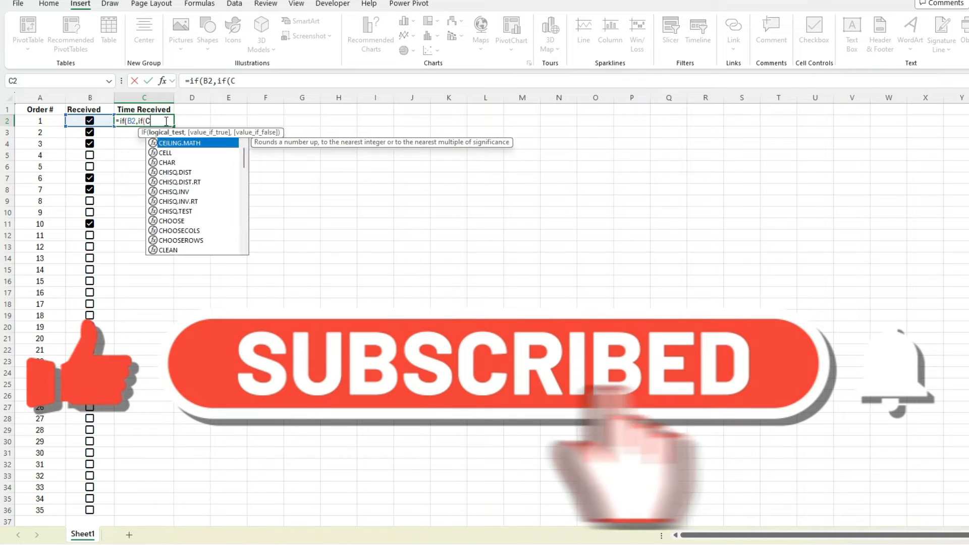
text(2=)
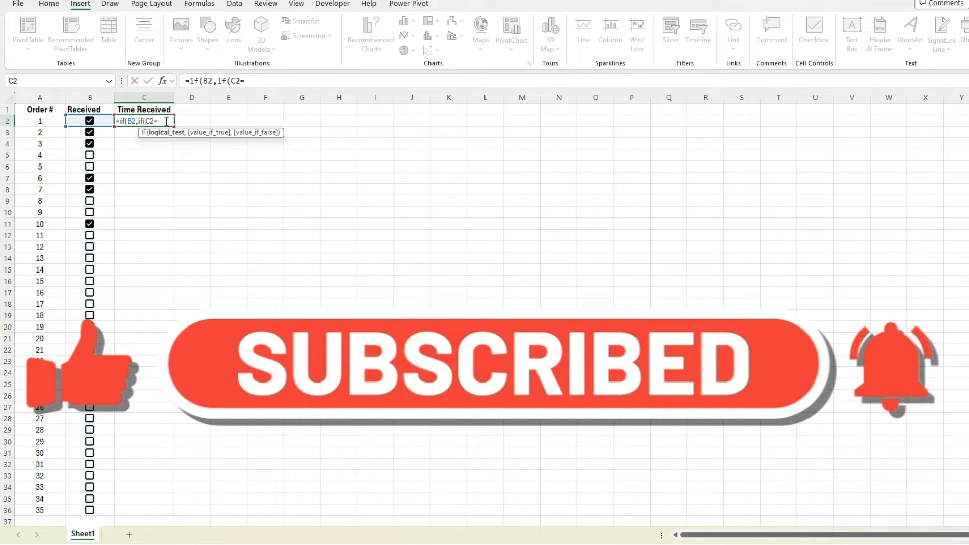
text("")
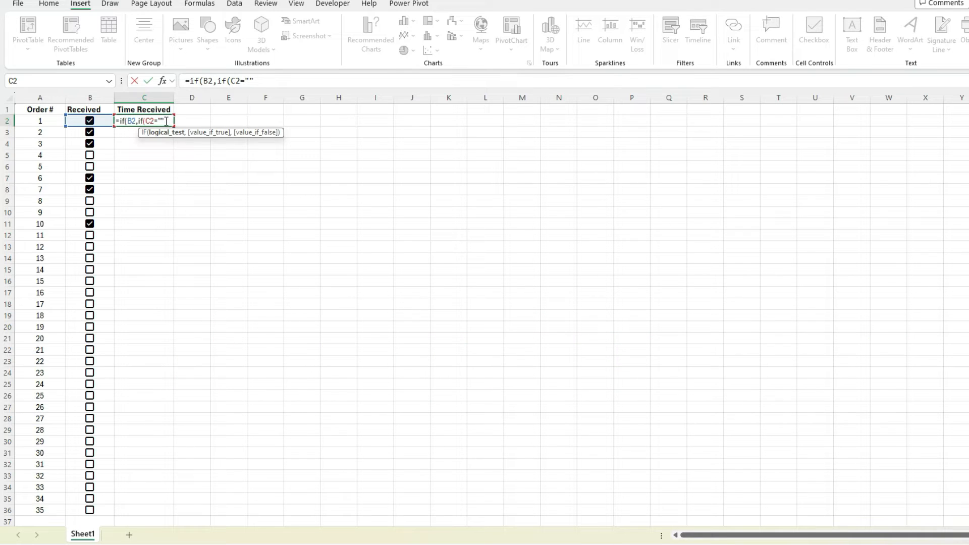
text(,now())
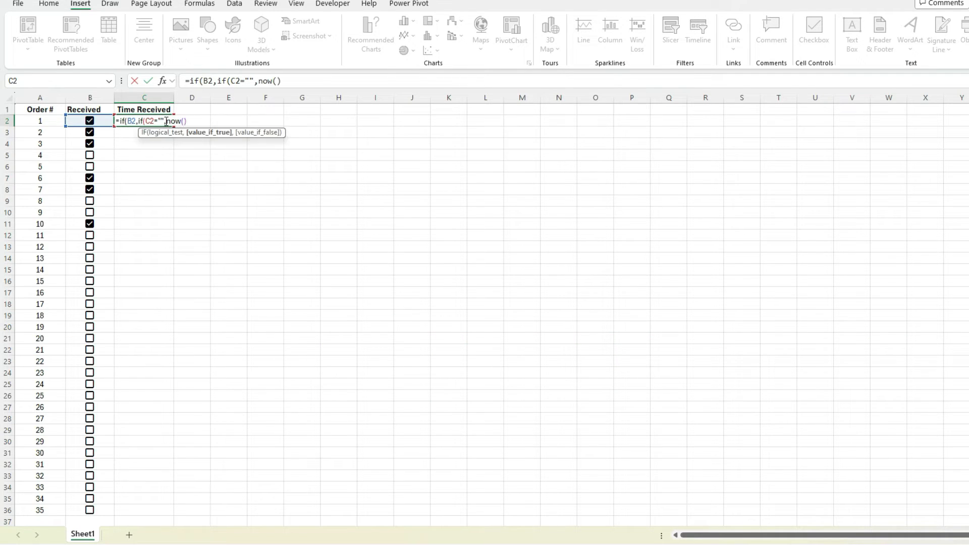
mouse_move(464, 222)
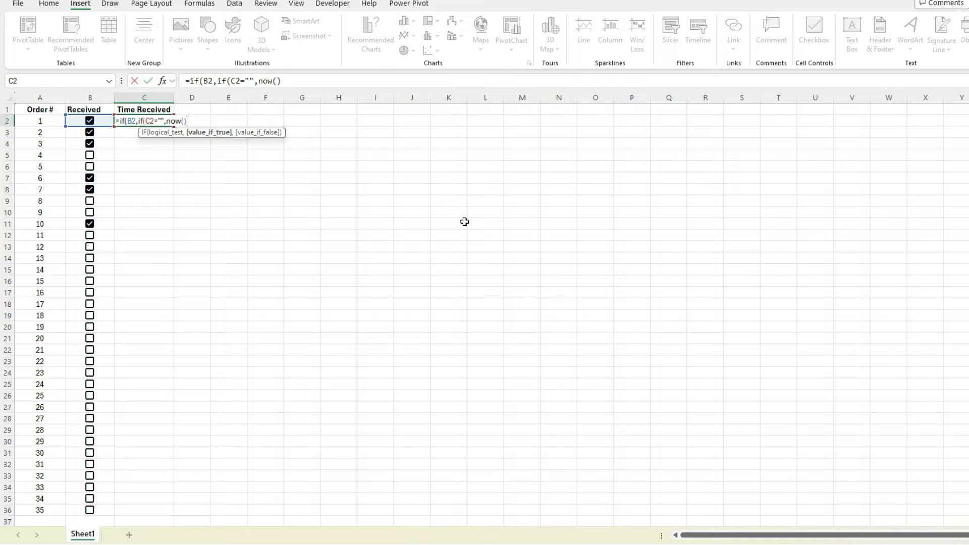
text(,)
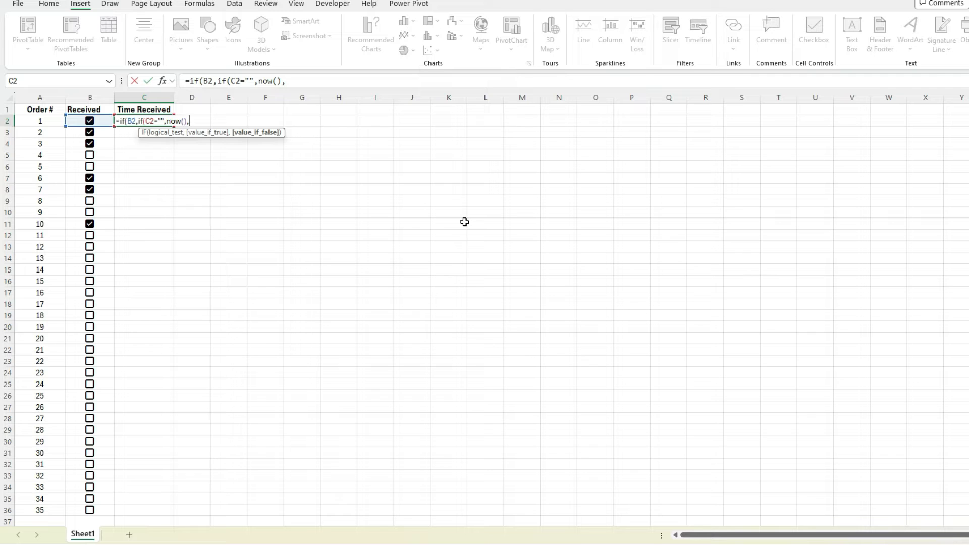
text(C)
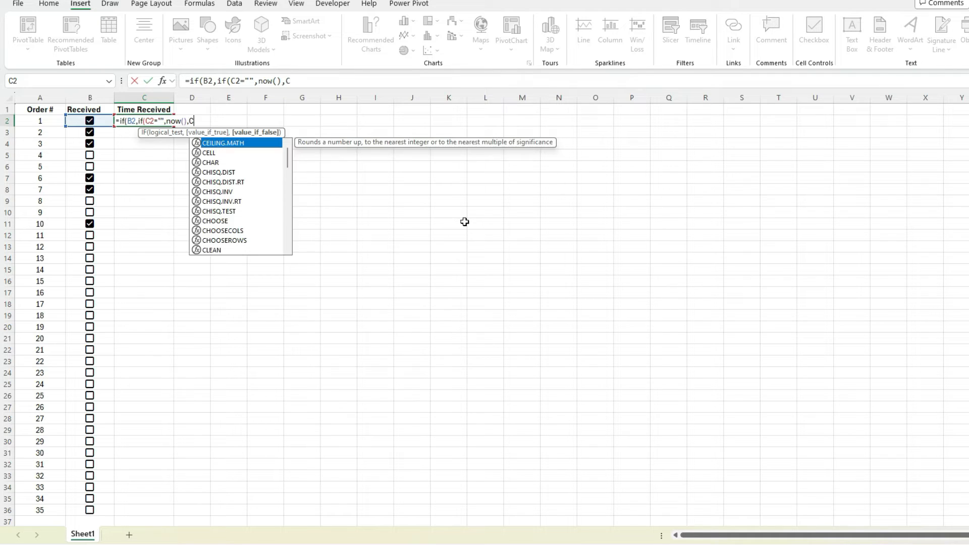
text(2)
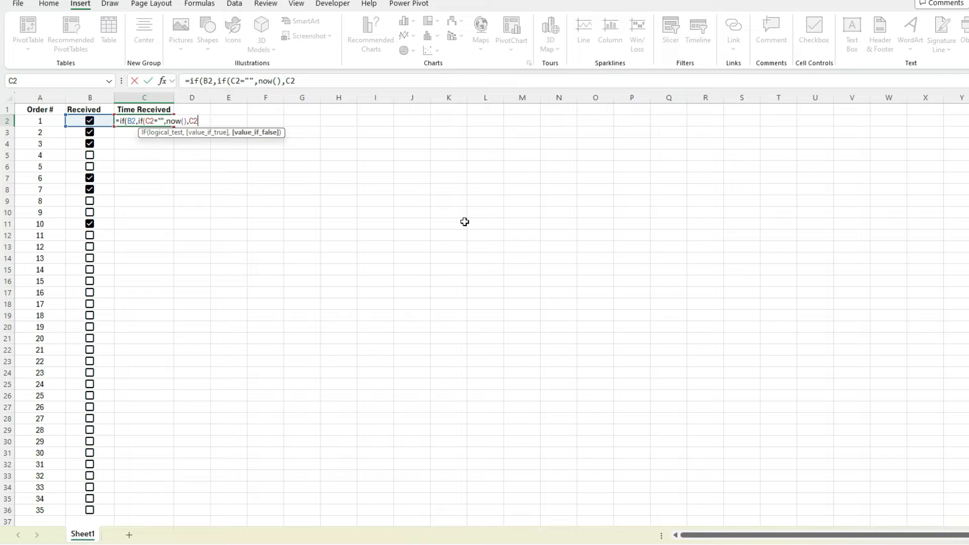
text(,)
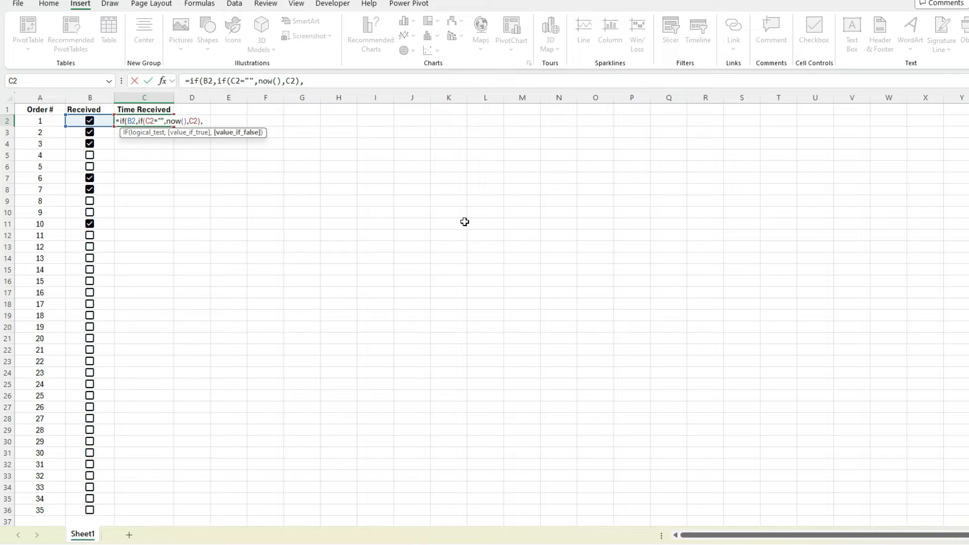
text(""))
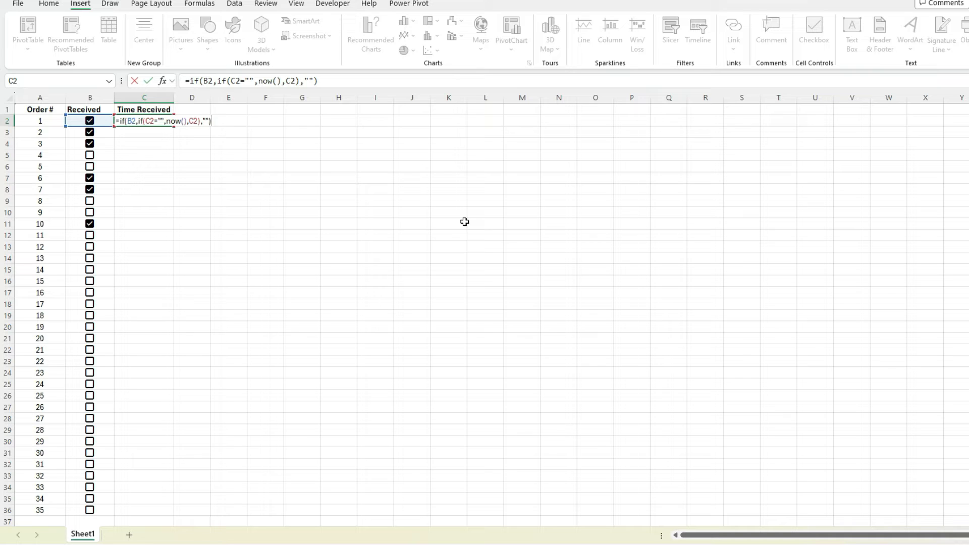
mouse_move(155, 136)
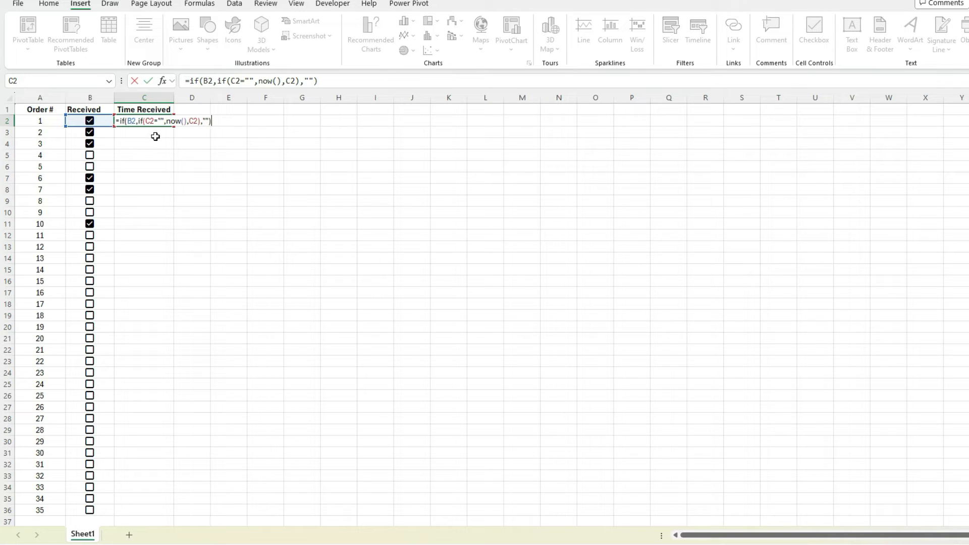
mouse_move(147, 138)
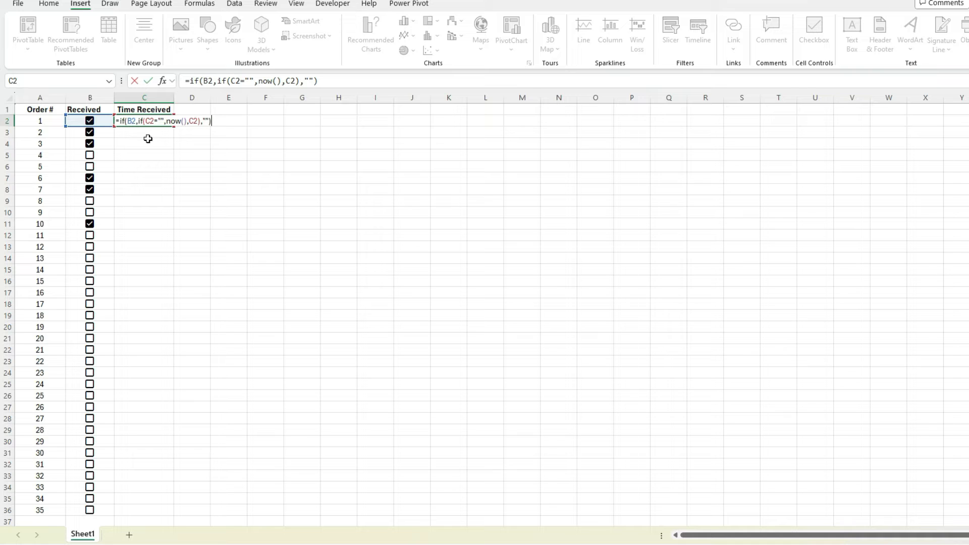
Commit the circular timestamp formula in C2 and dismiss the circular-reference warning.
key(Return)
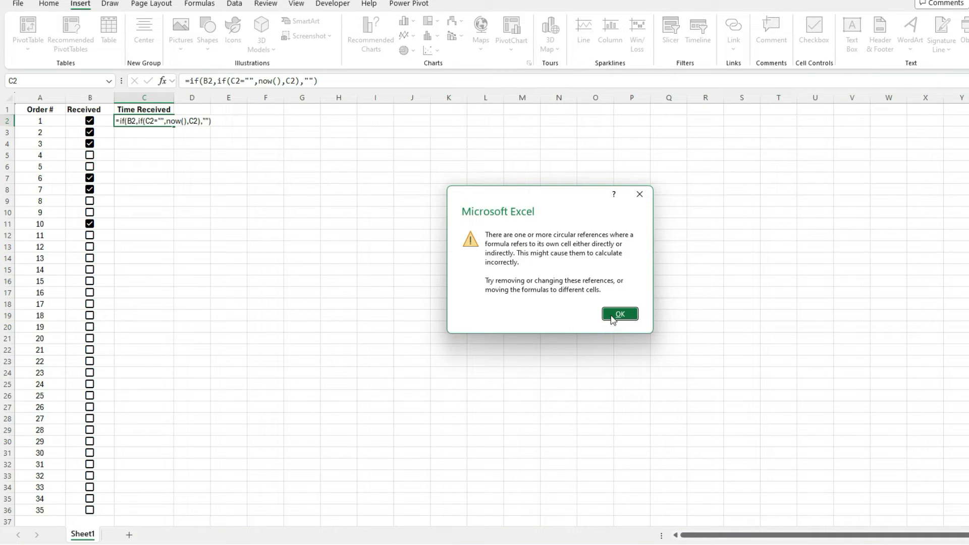
click(618, 314)
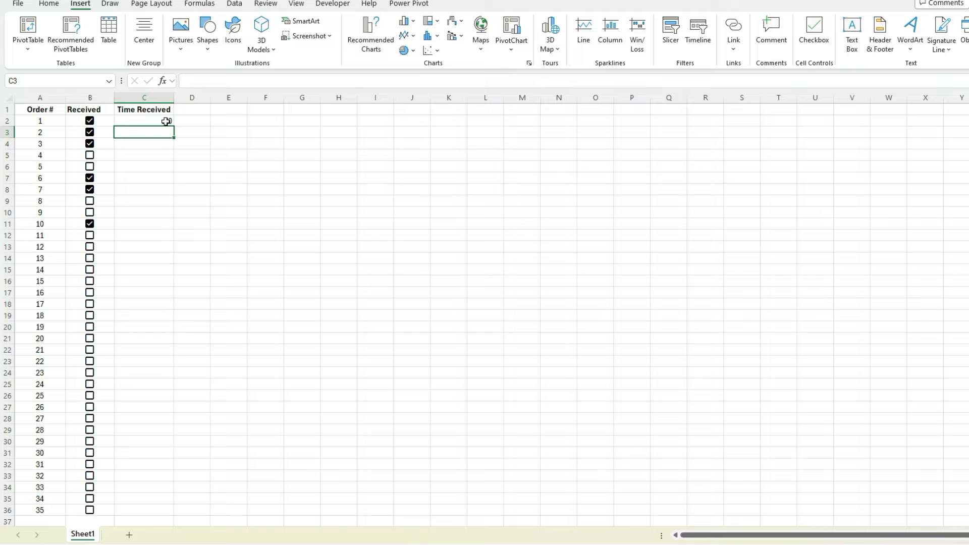
text(0)
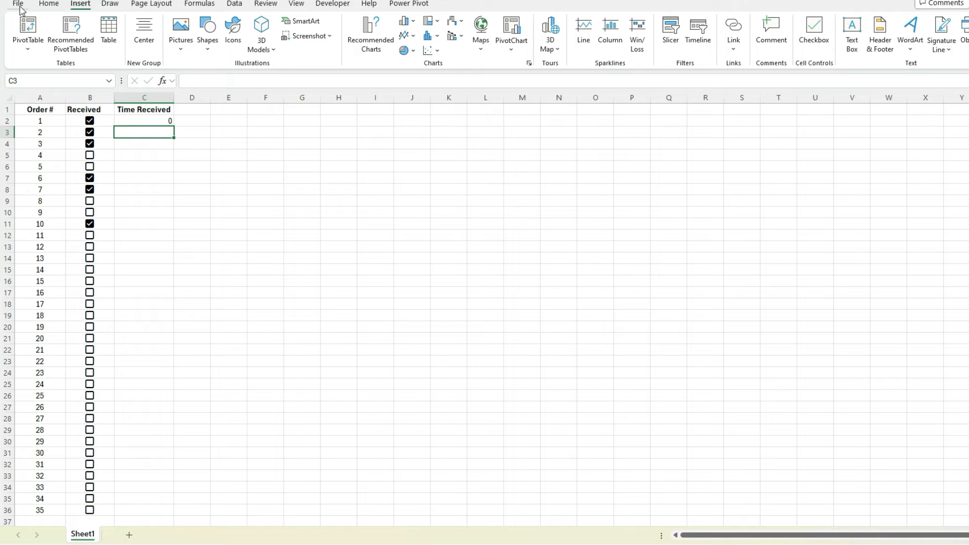
Enable iterative calculation in File > Options > Formulas and confirm.
click(17, 4)
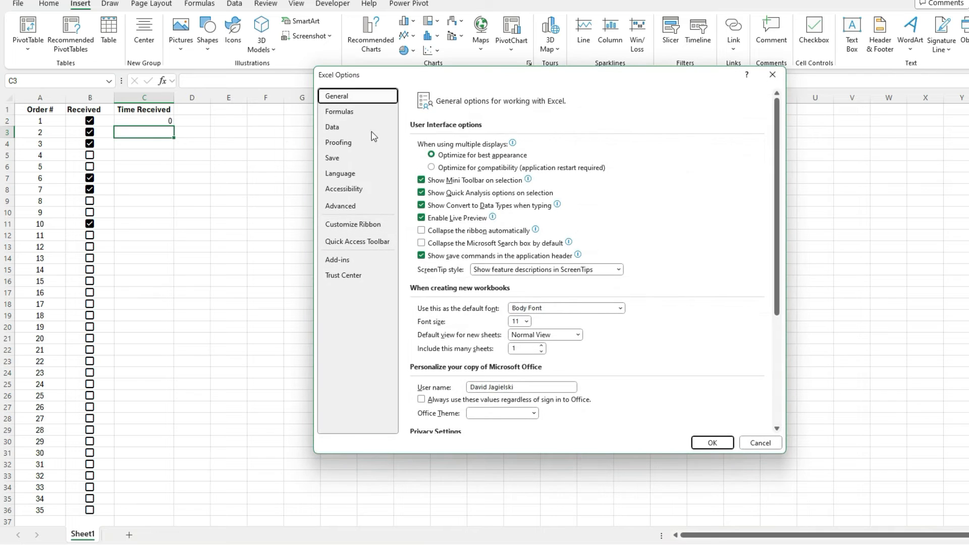
click(339, 112)
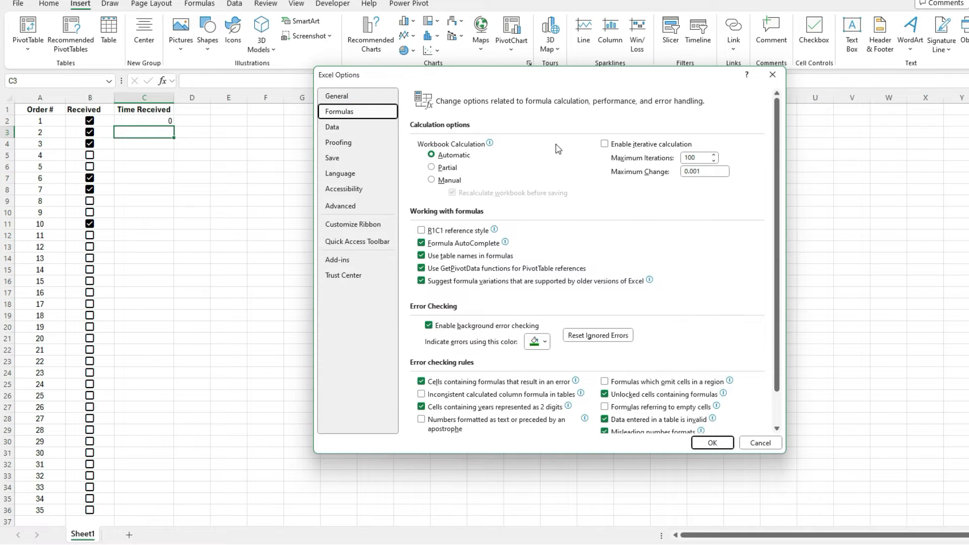
click(605, 143)
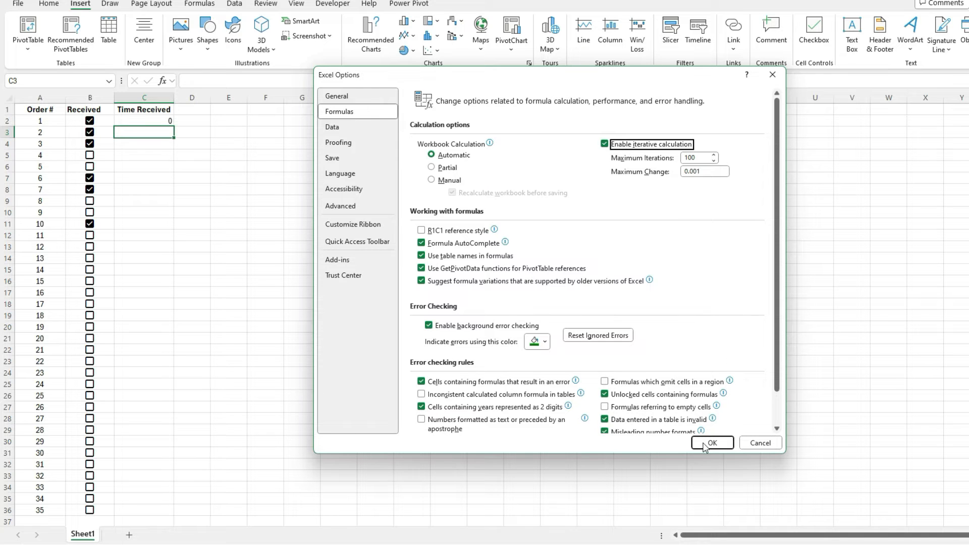
click(709, 442)
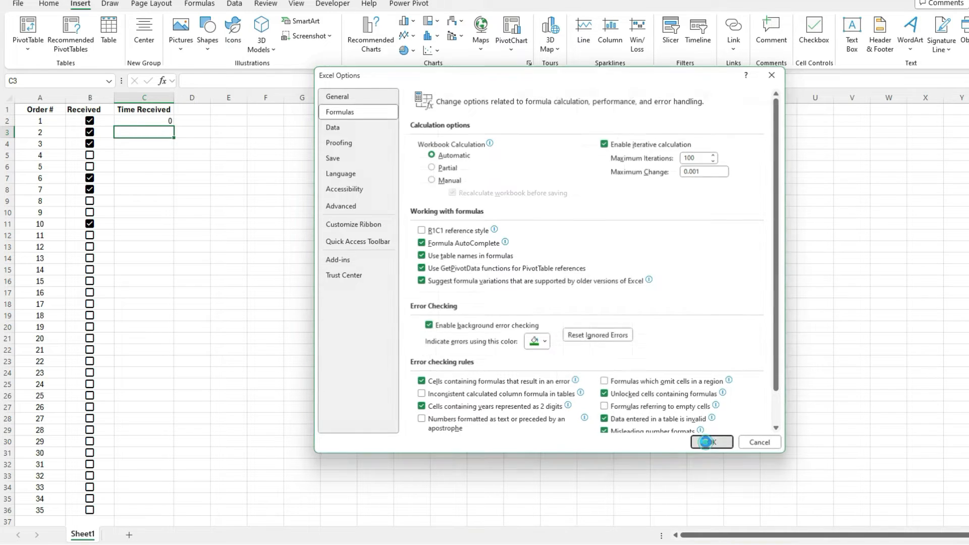
Re-tick order 1 to stamp C2 with serial 45383.84945, then select column C.
click(708, 442)
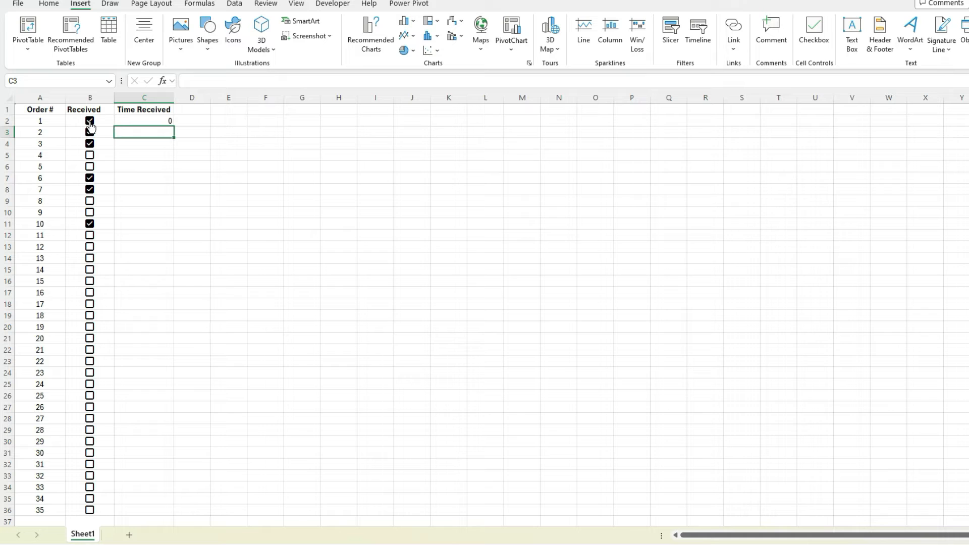
click(90, 120)
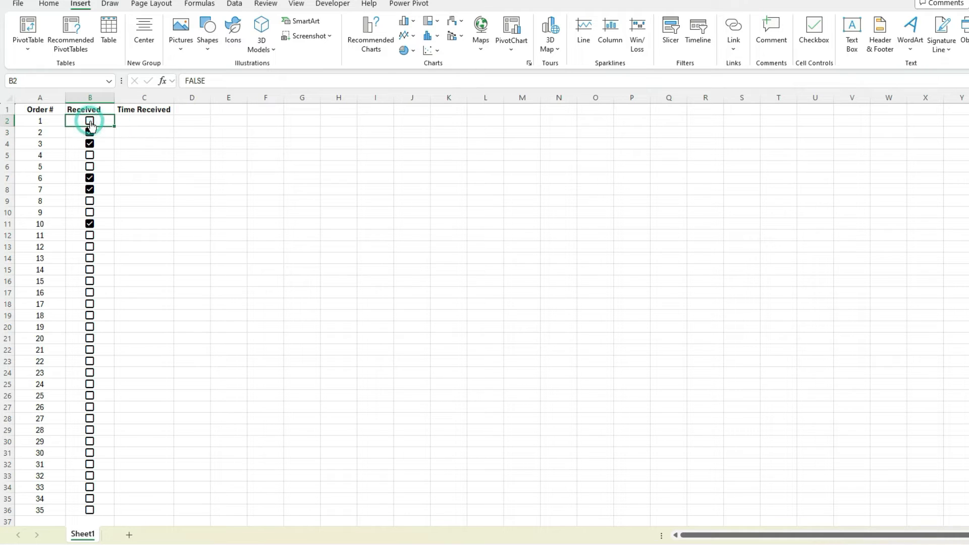
click(90, 120)
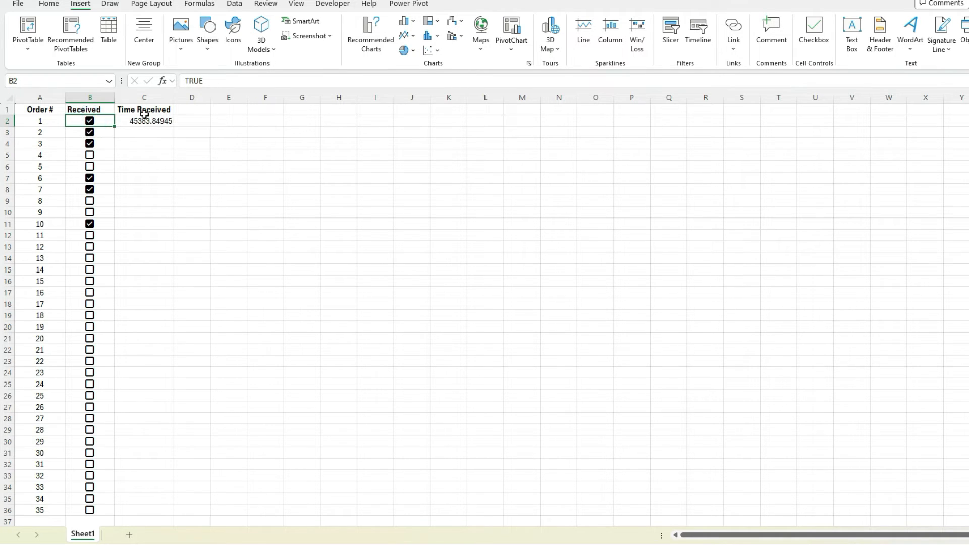
click(143, 97)
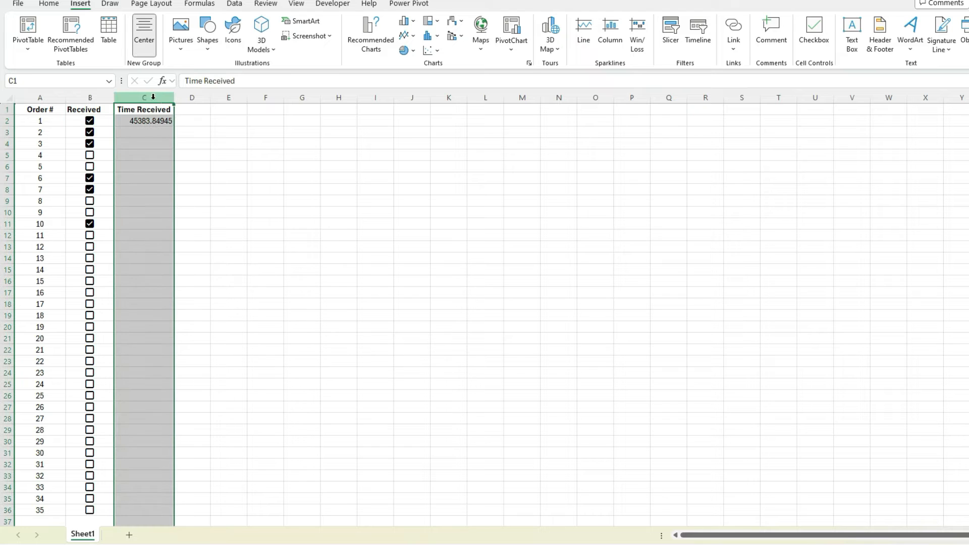
Format column C as Time so order 1 reads 8:23:12 PM, then select C2 to fill down.
click(48, 4)
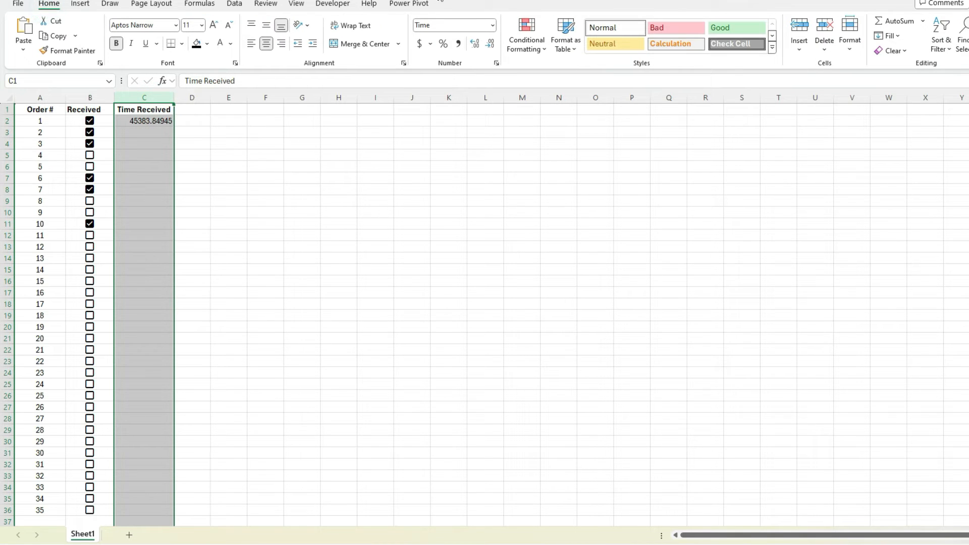
click(493, 25)
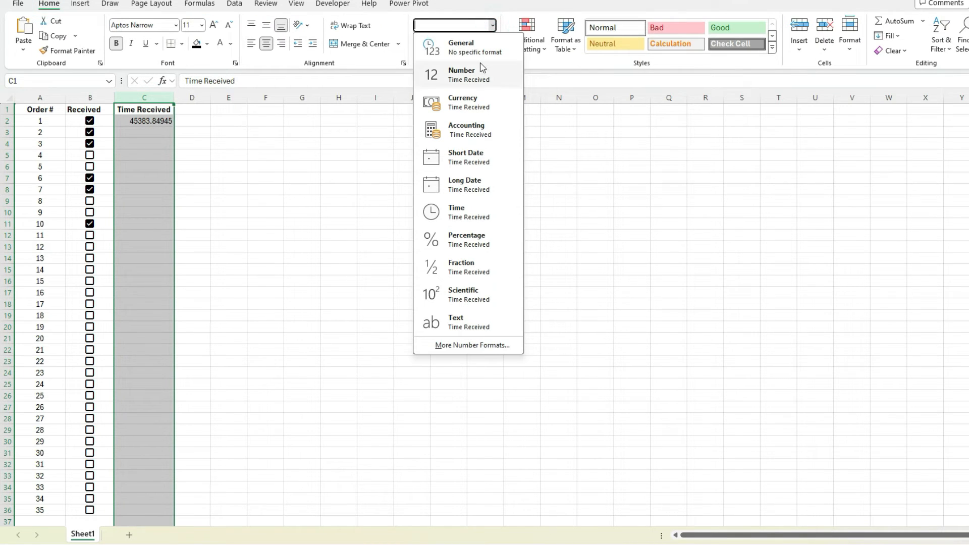
click(456, 211)
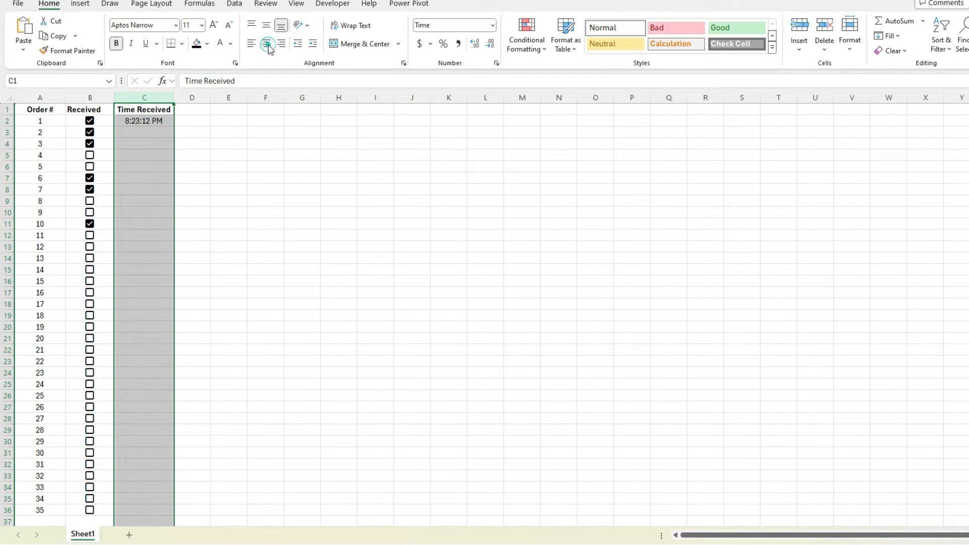
click(143, 132)
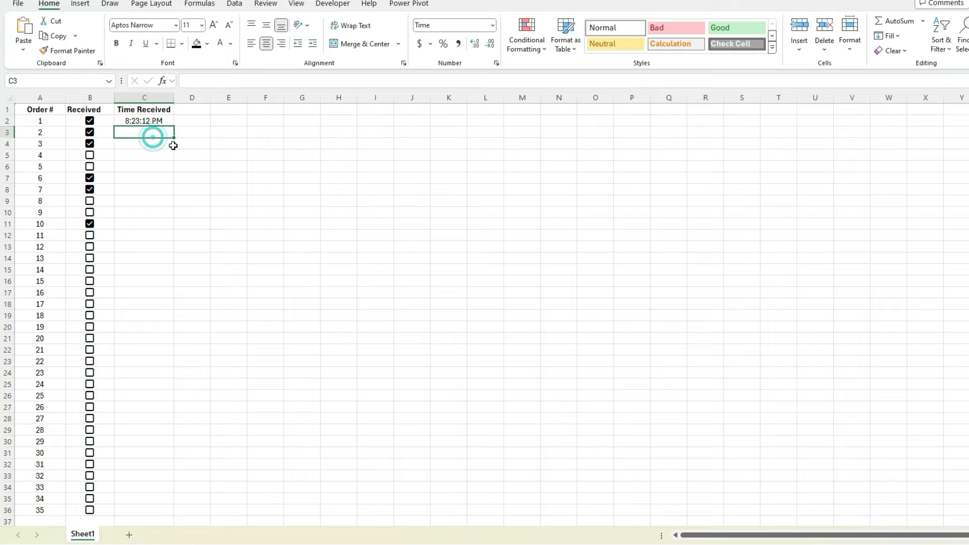
click(143, 120)
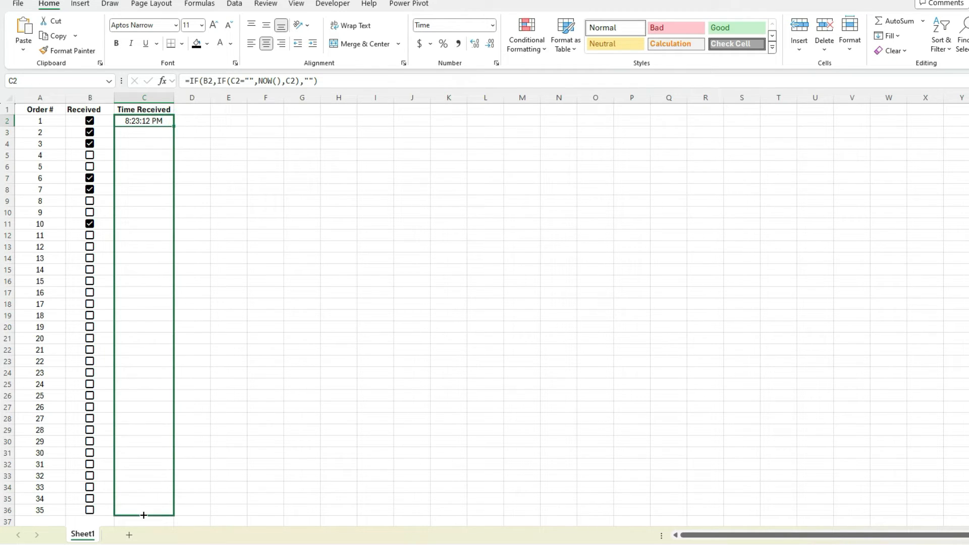
Untick order 10 and tick order 4, stamping its time 8:23:36 PM.
click(89, 131)
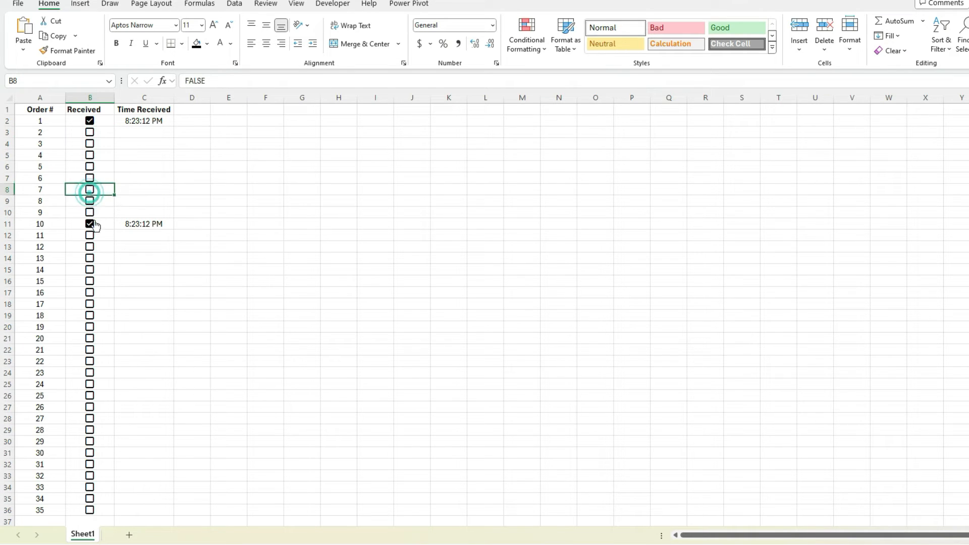
click(90, 224)
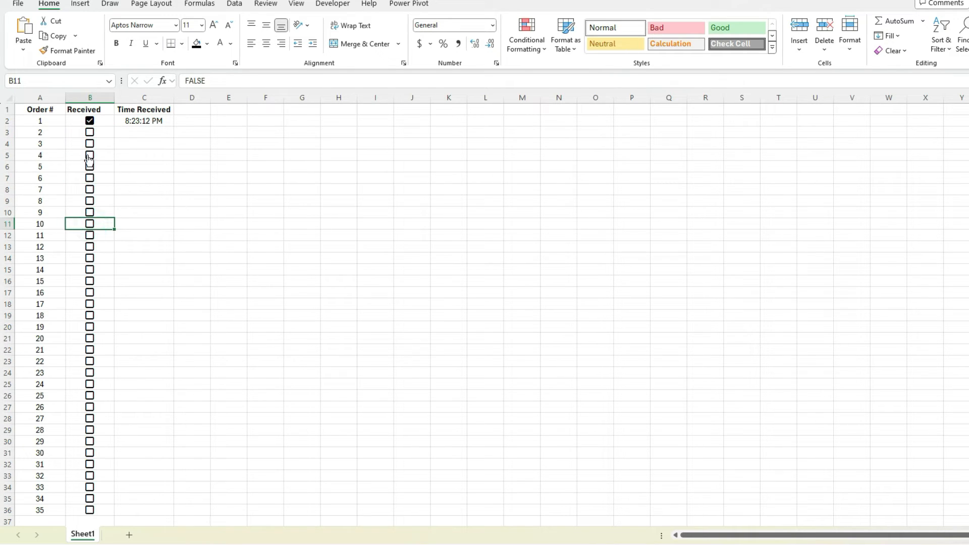
click(90, 155)
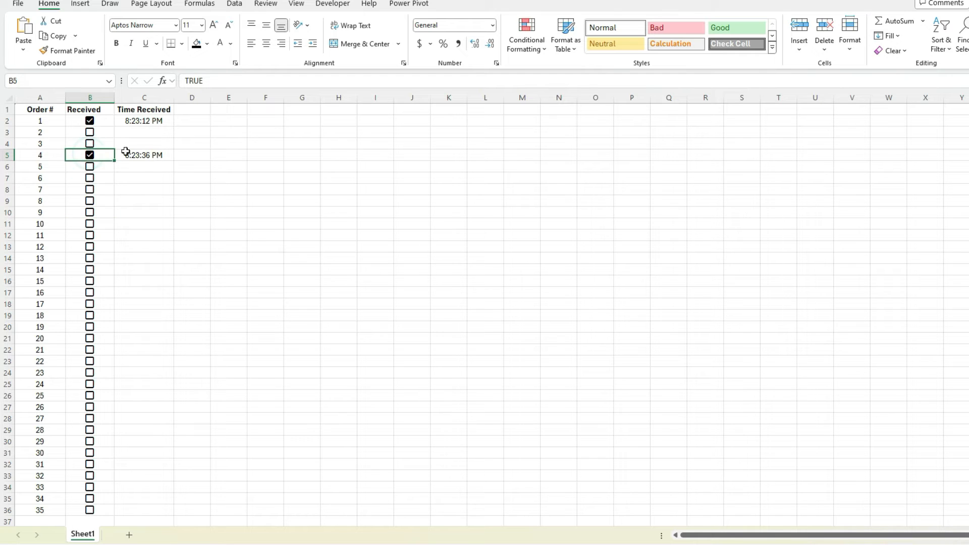
mouse_move(151, 131)
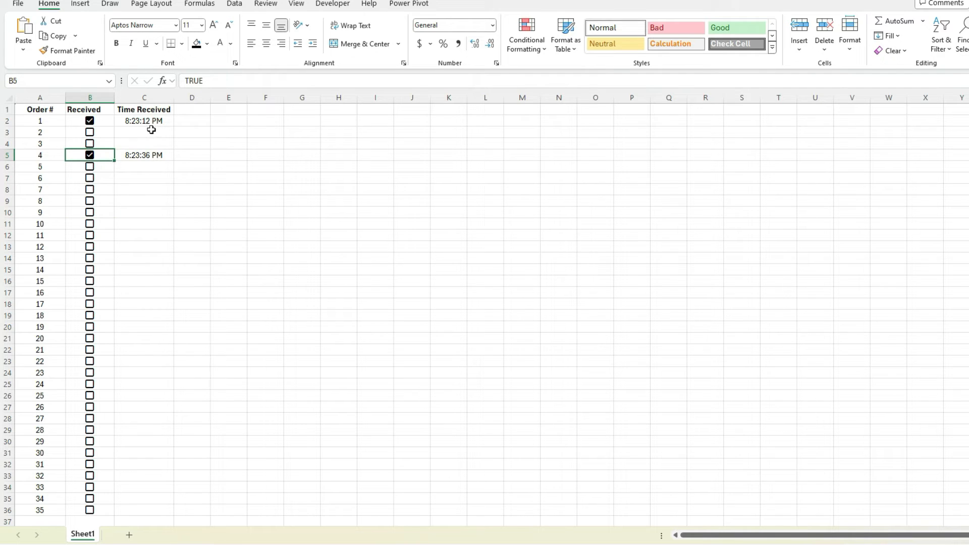
click(143, 120)
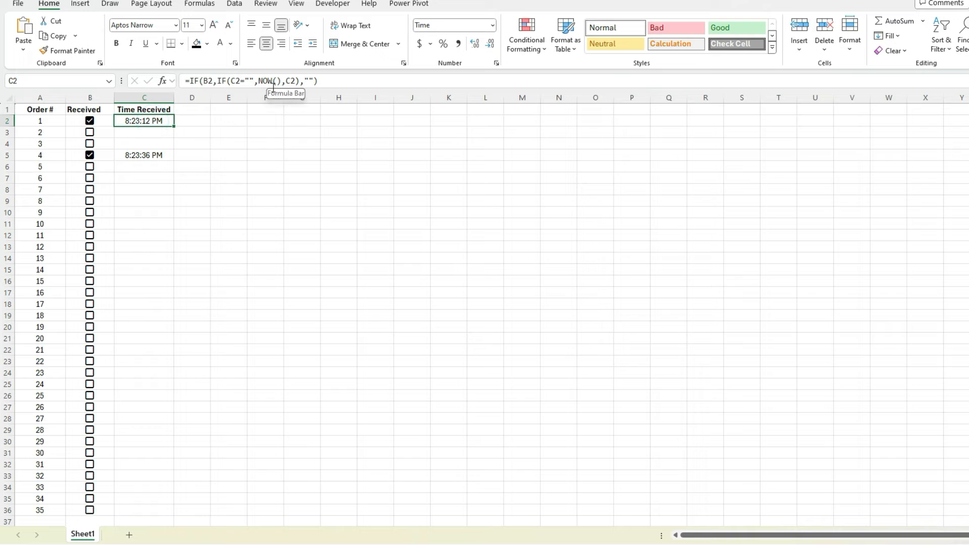
mouse_move(288, 206)
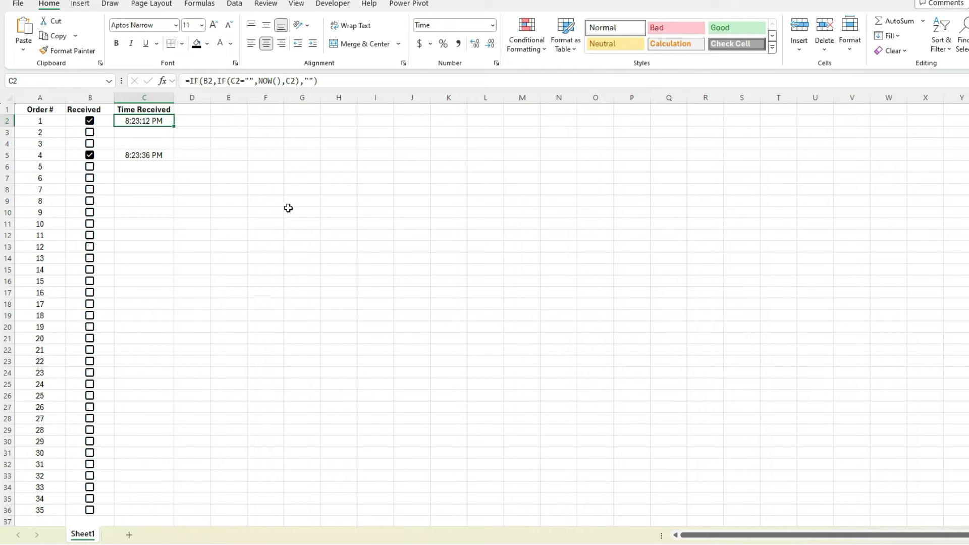
mouse_move(172, 170)
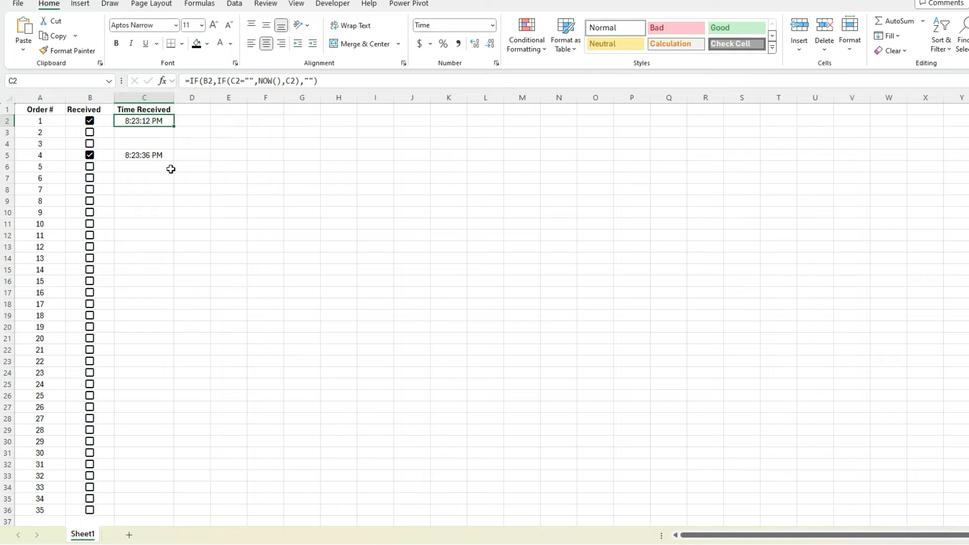
mouse_move(248, 155)
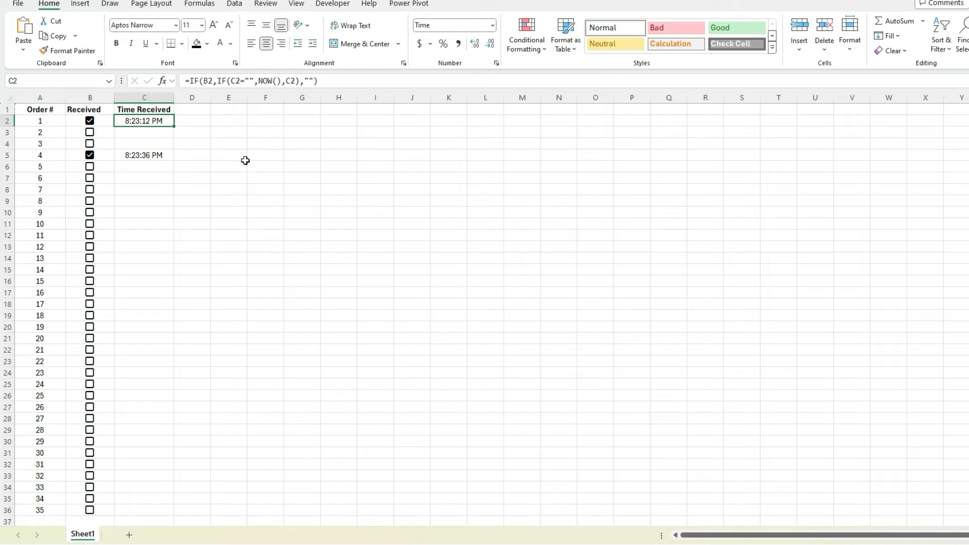
mouse_move(156, 142)
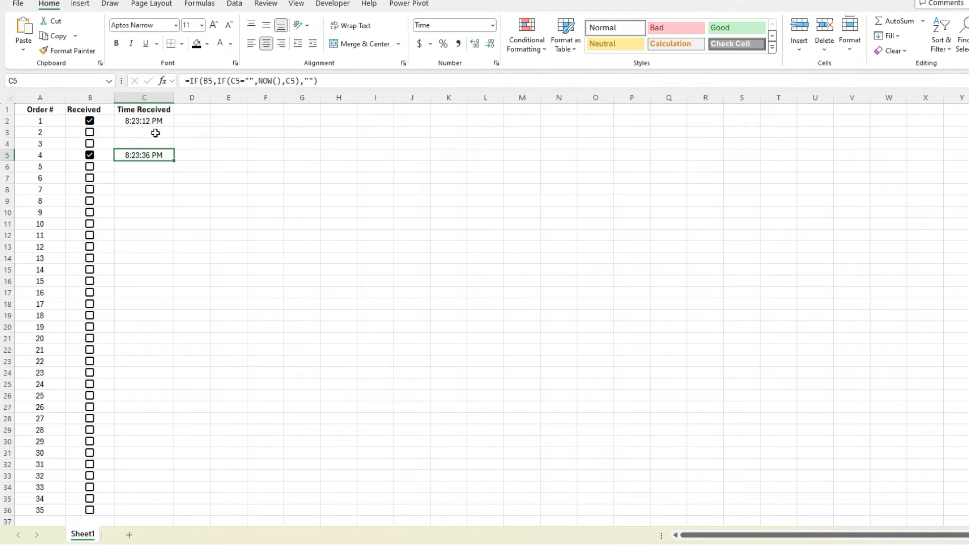
Mark order 8 received, stamping 8:24:03 PM, and inspect its IF/NOW formula.
click(143, 120)
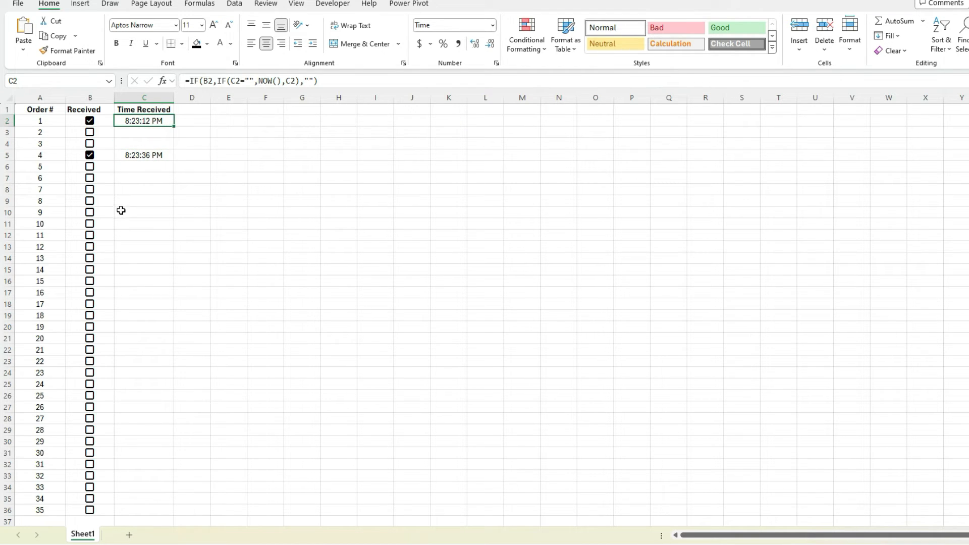
click(90, 200)
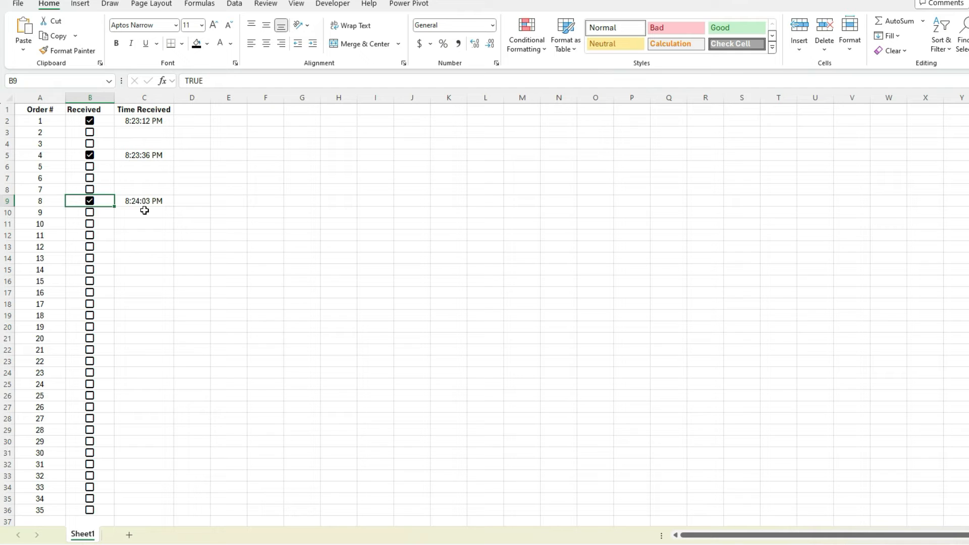
click(143, 200)
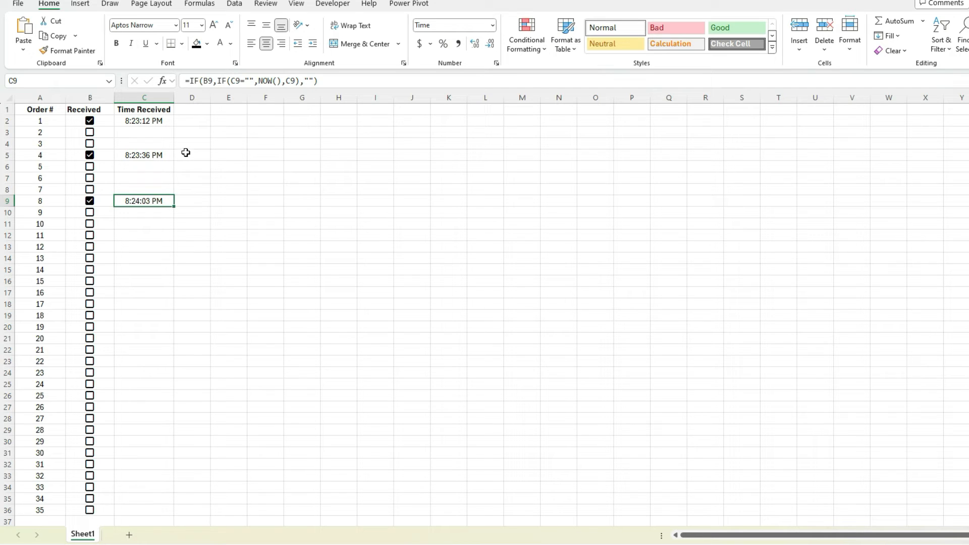
mouse_move(266, 85)
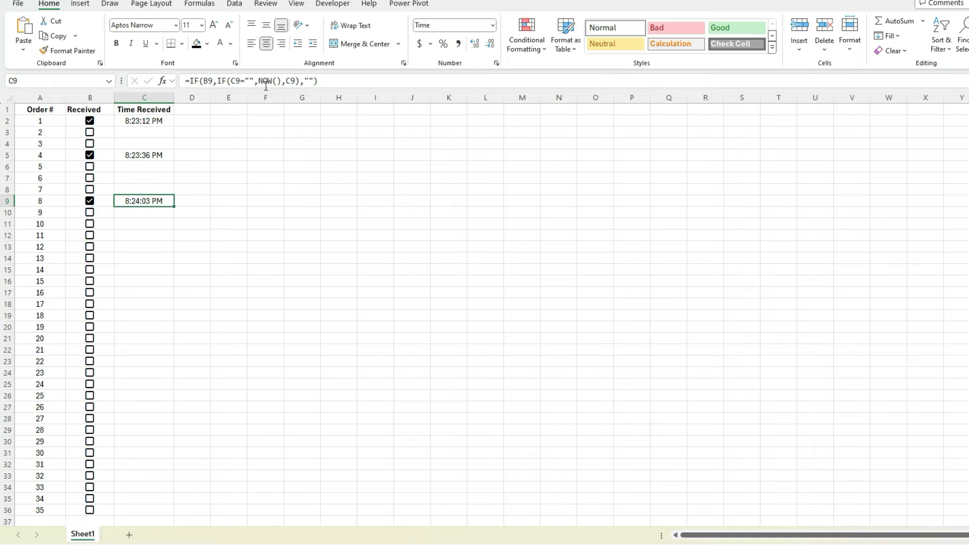
mouse_move(282, 81)
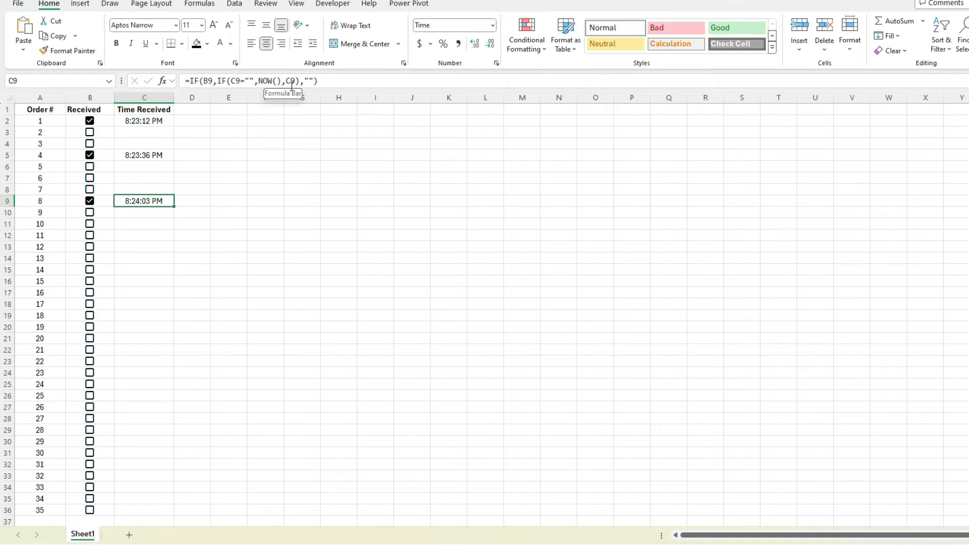
mouse_move(145, 225)
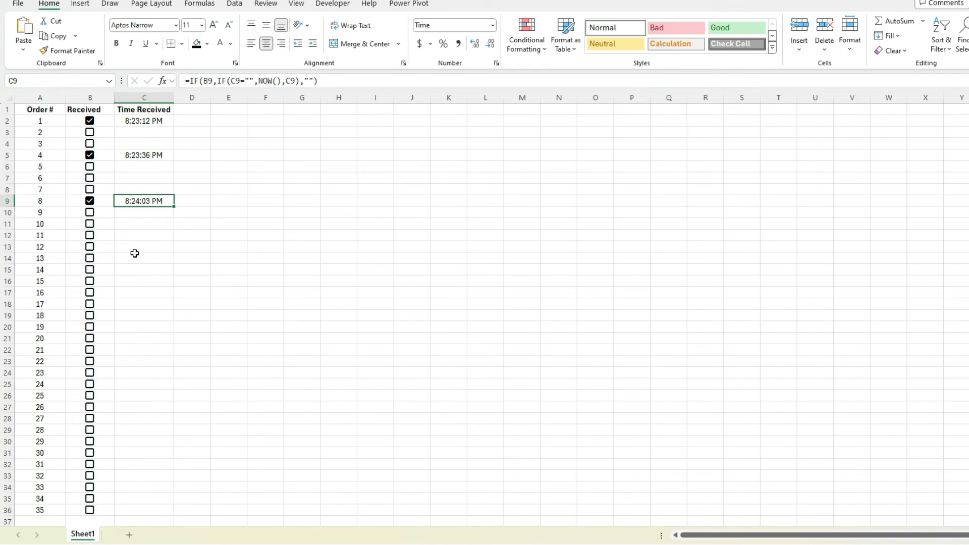
Tick order 12's Received checkbox in B13, stamping 8:25:49 PM in C13.
click(90, 246)
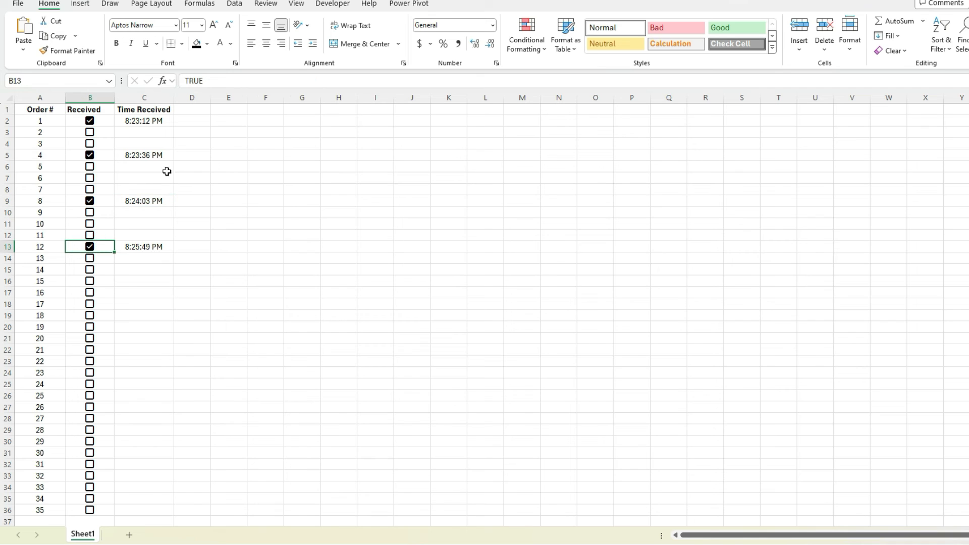
mouse_move(153, 187)
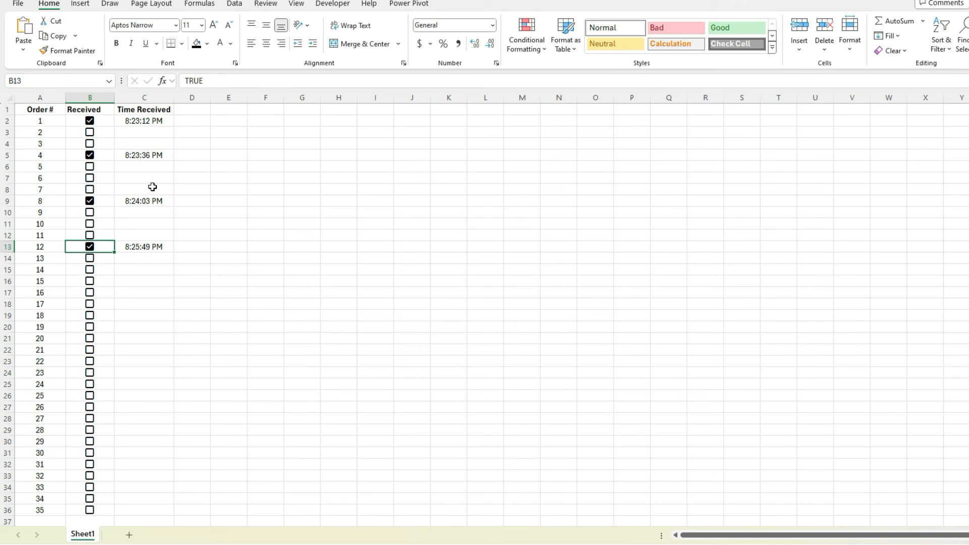
mouse_move(155, 263)
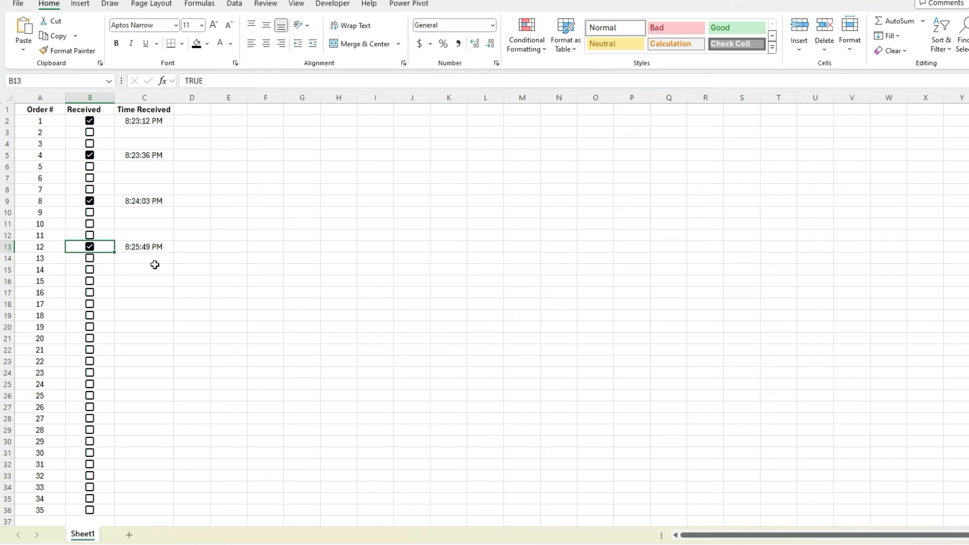
mouse_move(154, 240)
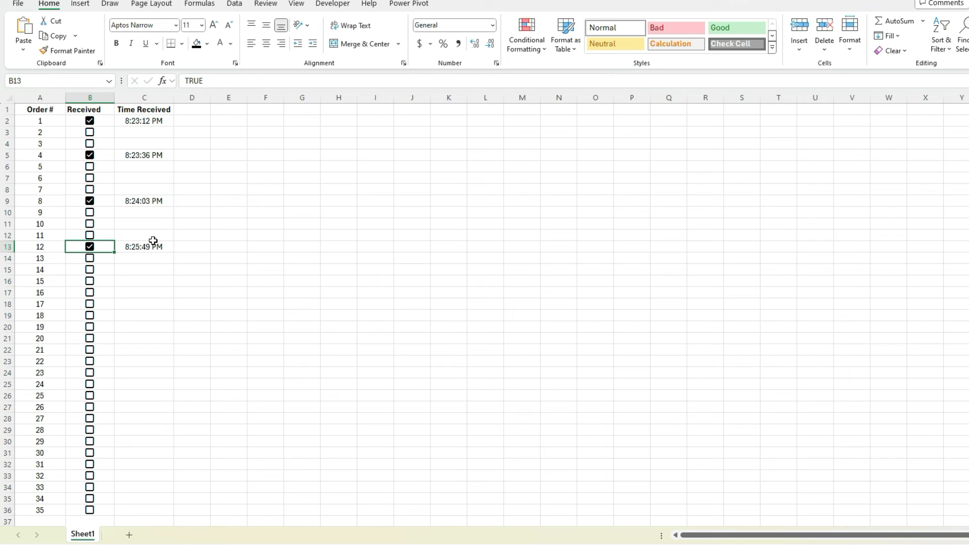
mouse_move(158, 112)
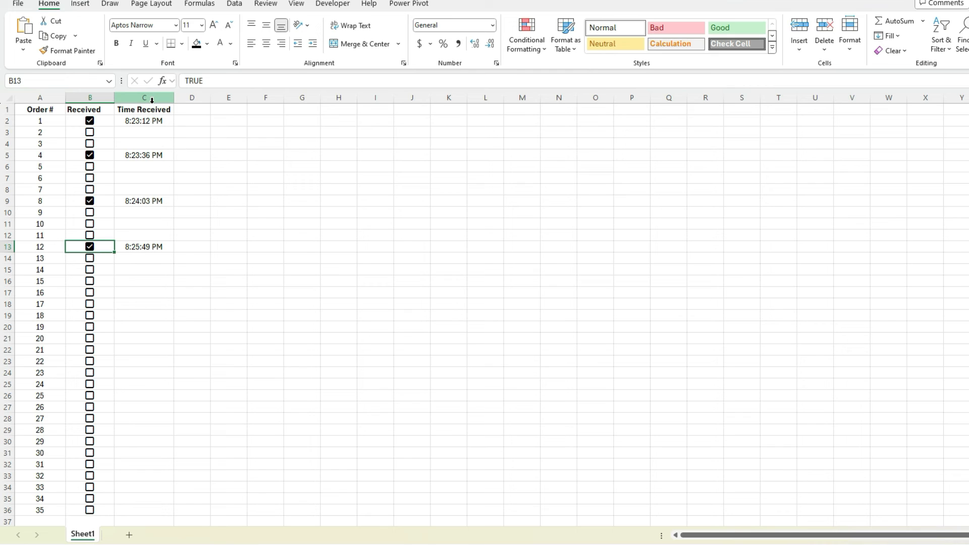
Format column C as custom m/d/yyyy h:mm so stamps read like 4/1/2024 20:23.
click(144, 97)
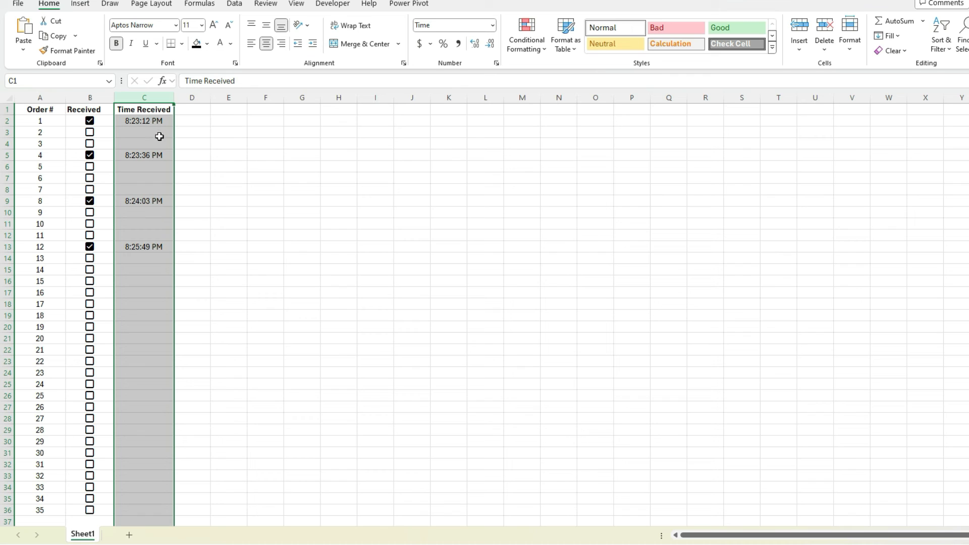
right_click(144, 109)
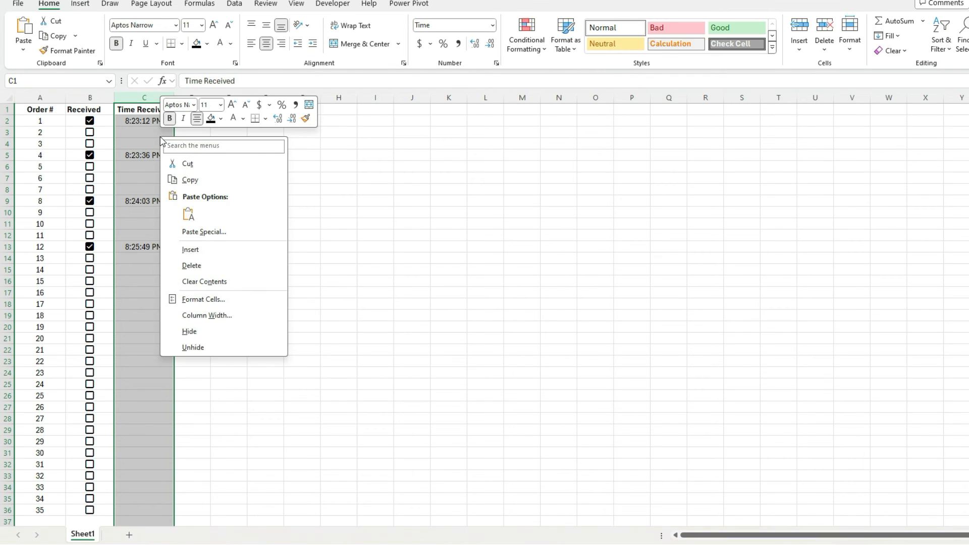
click(202, 298)
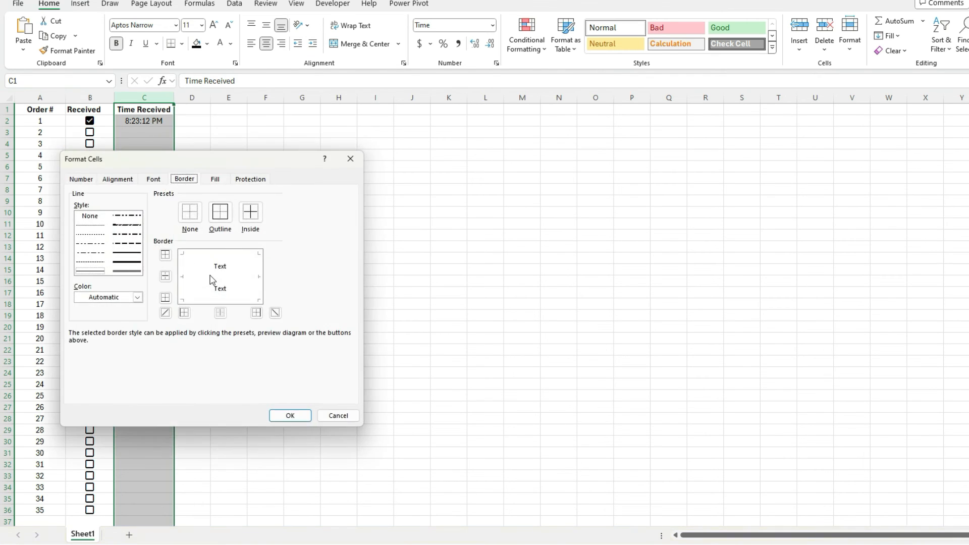
click(80, 179)
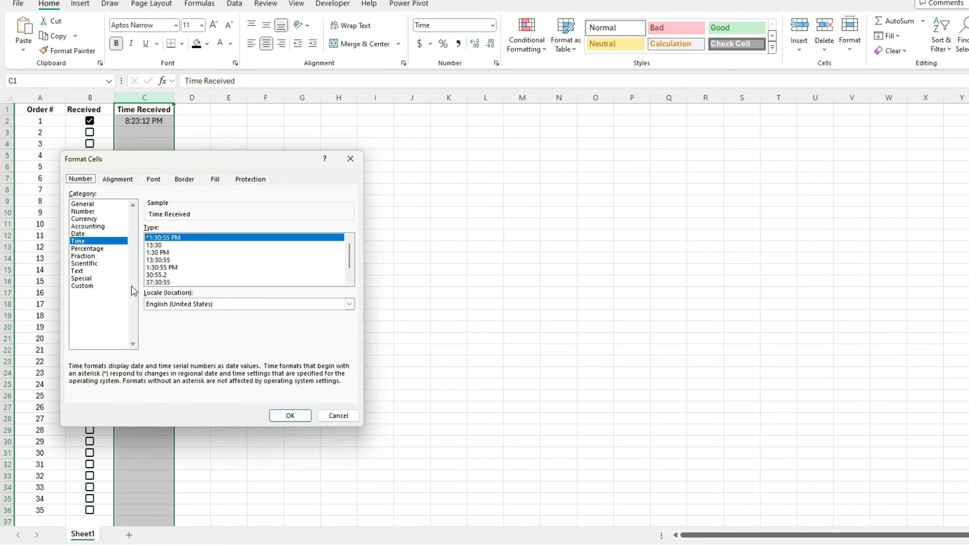
click(82, 284)
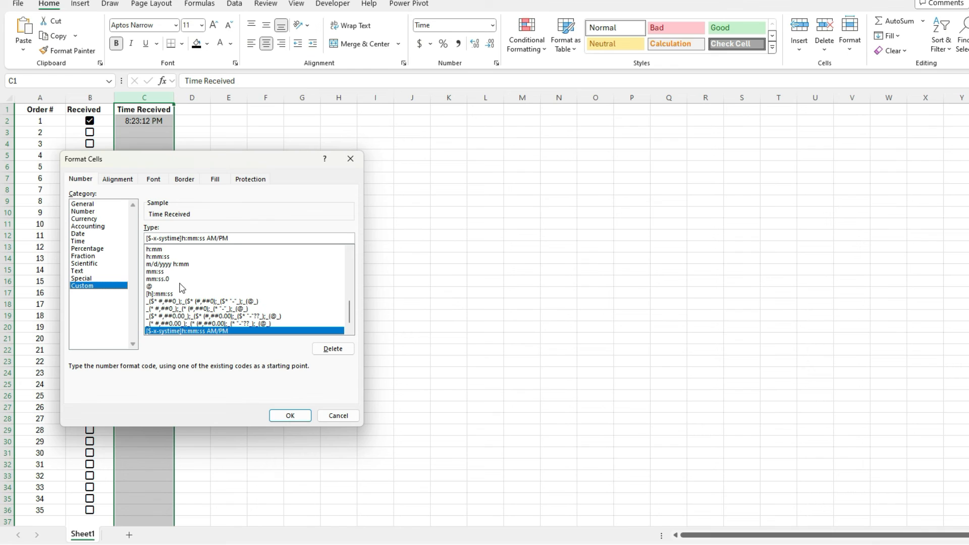
mouse_move(181, 264)
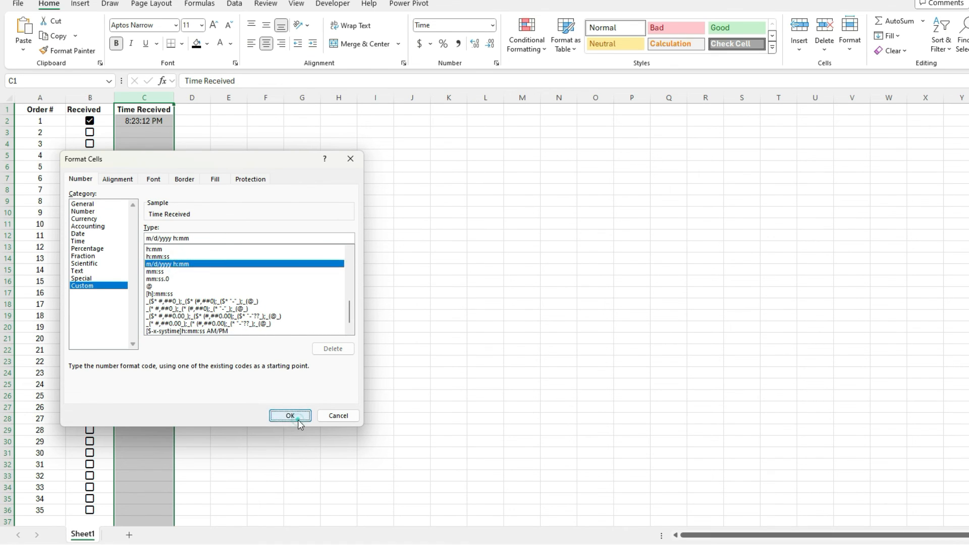
click(289, 414)
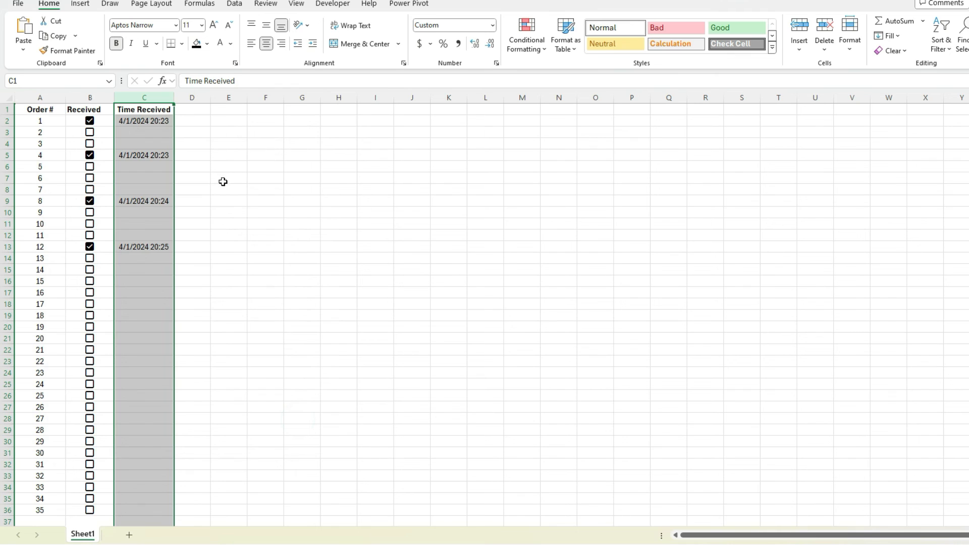
mouse_move(216, 202)
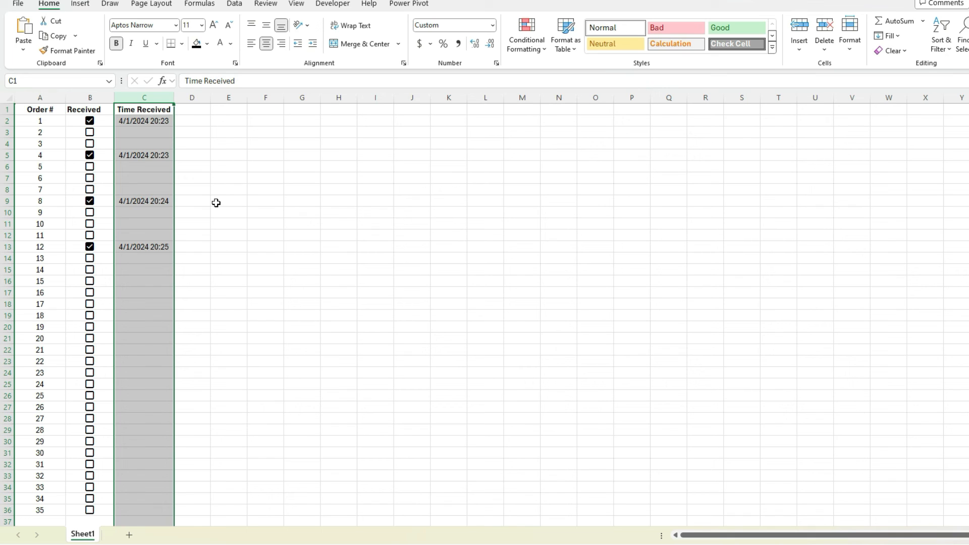
mouse_move(165, 154)
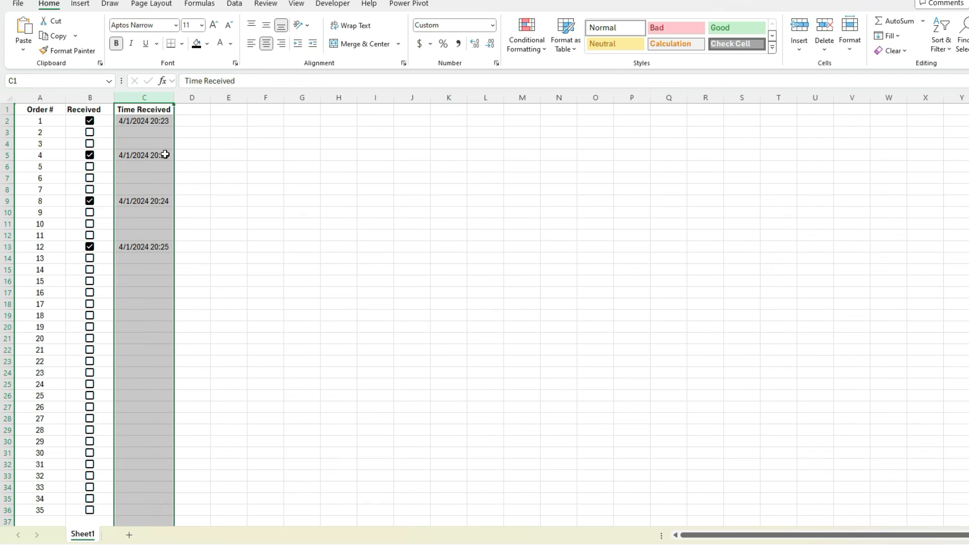
click(144, 154)
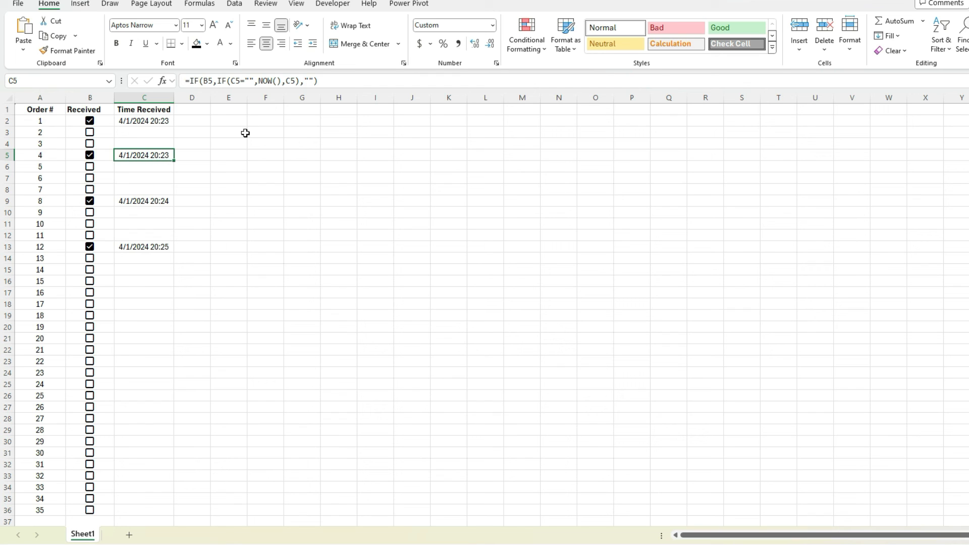
Show the Insert ribbon with the Checkbox control in Cell Controls.
click(79, 4)
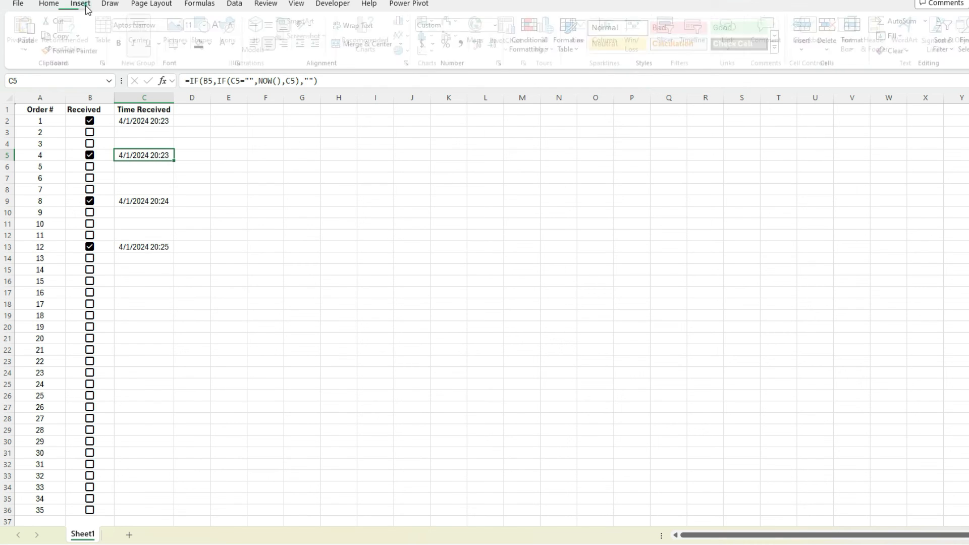
click(78, 4)
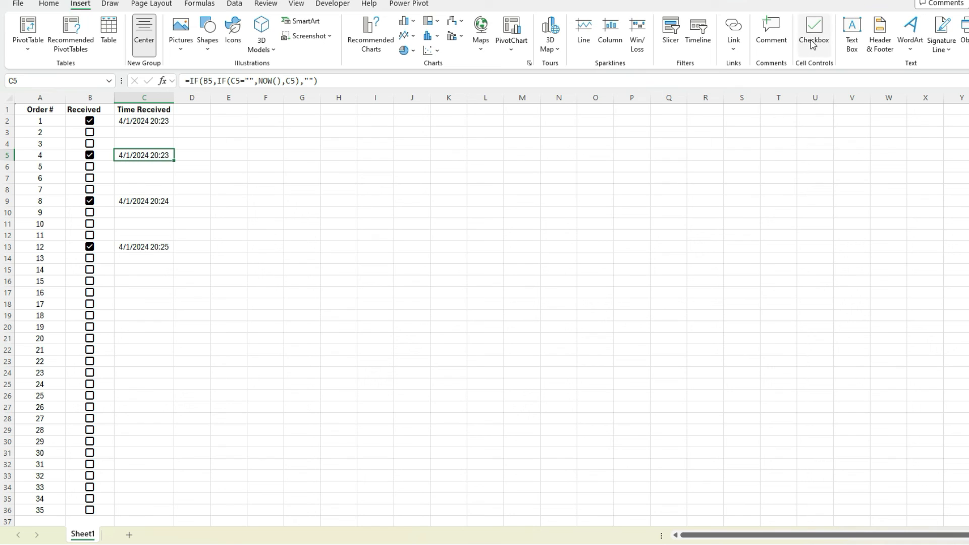
mouse_move(813, 29)
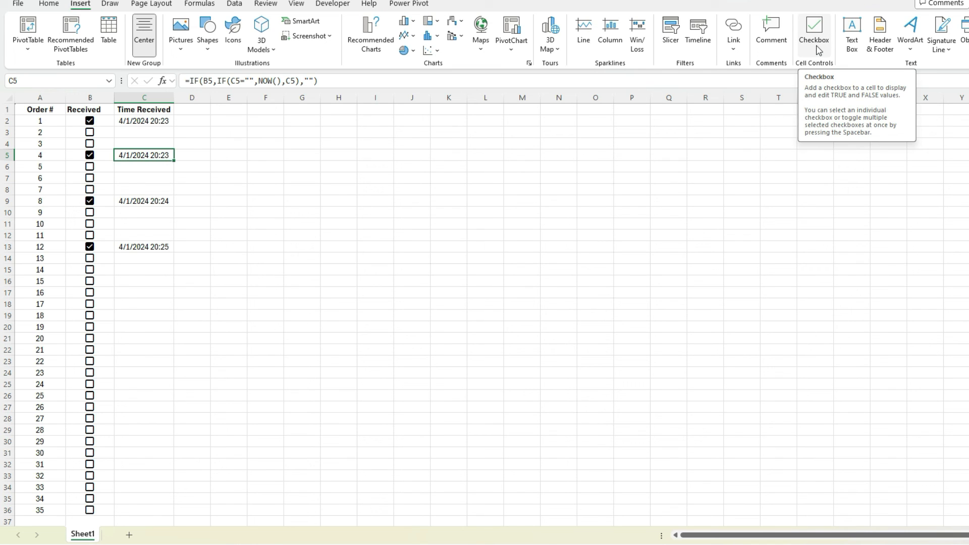